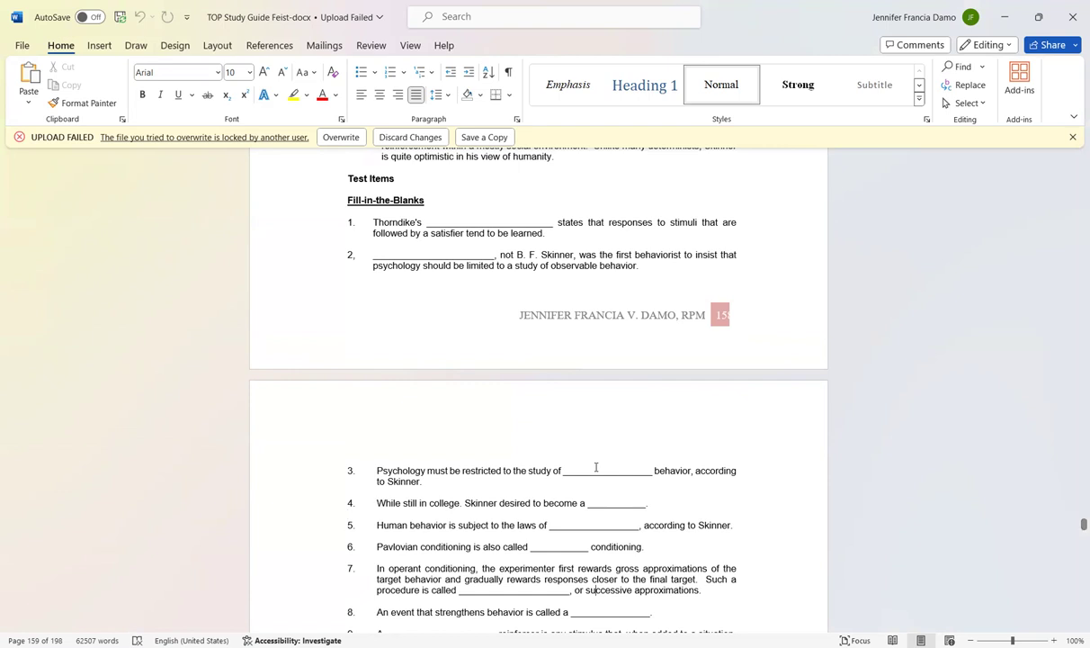
Scroll past the Test Items heading to Skinner fill-in-the-blank questions 3 through 17.
scroll("down", 3)
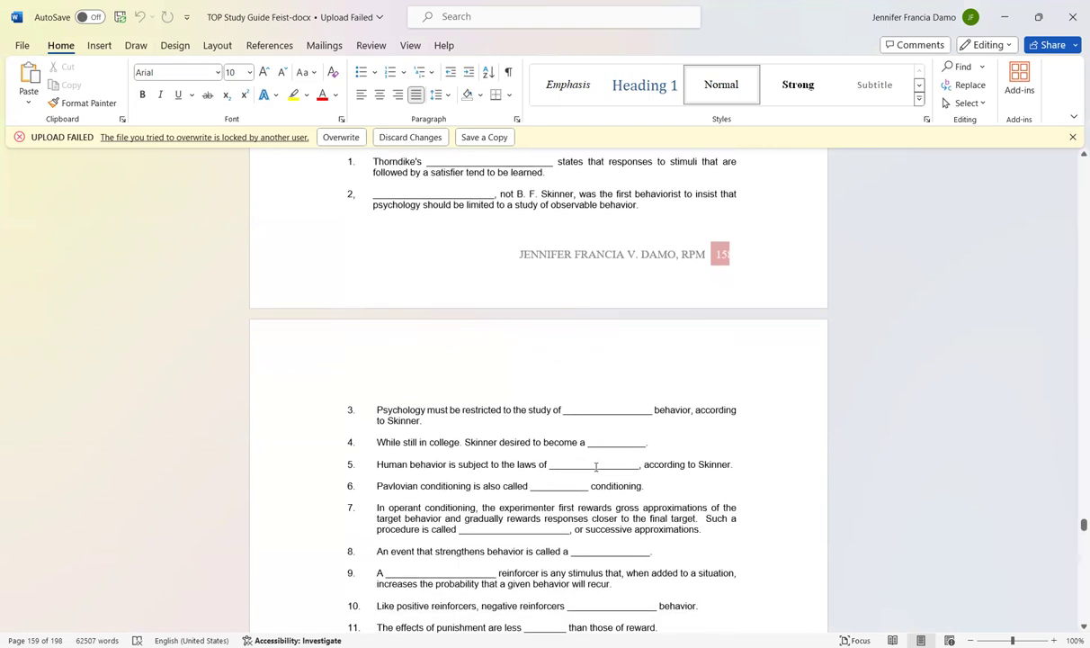
scroll("down", 3)
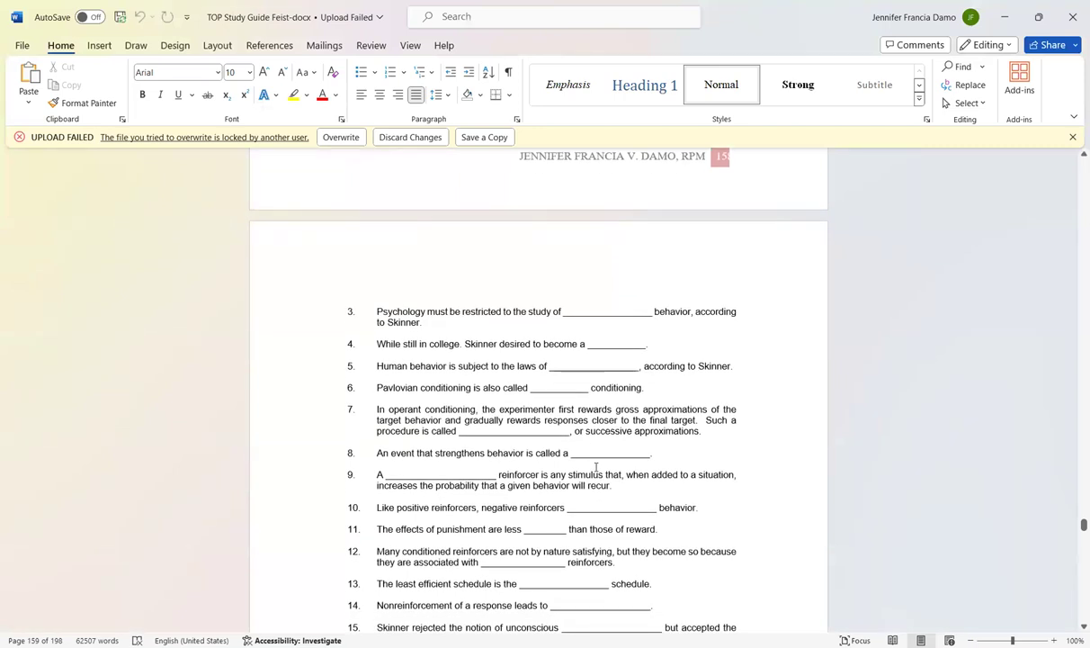
scroll("up", 3)
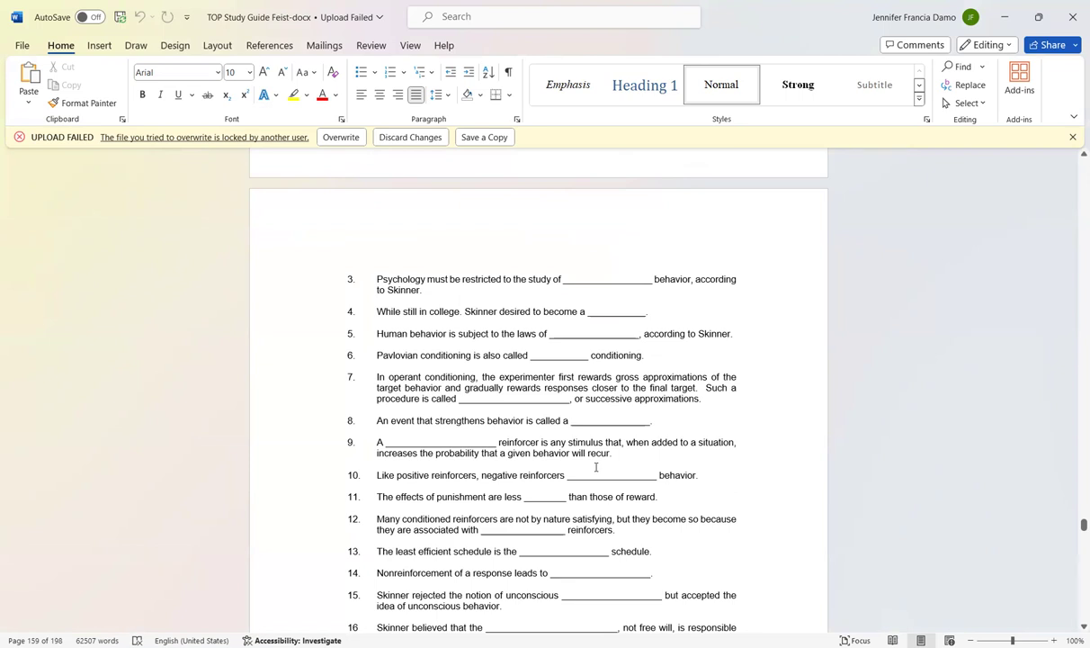
left_click(596, 626)
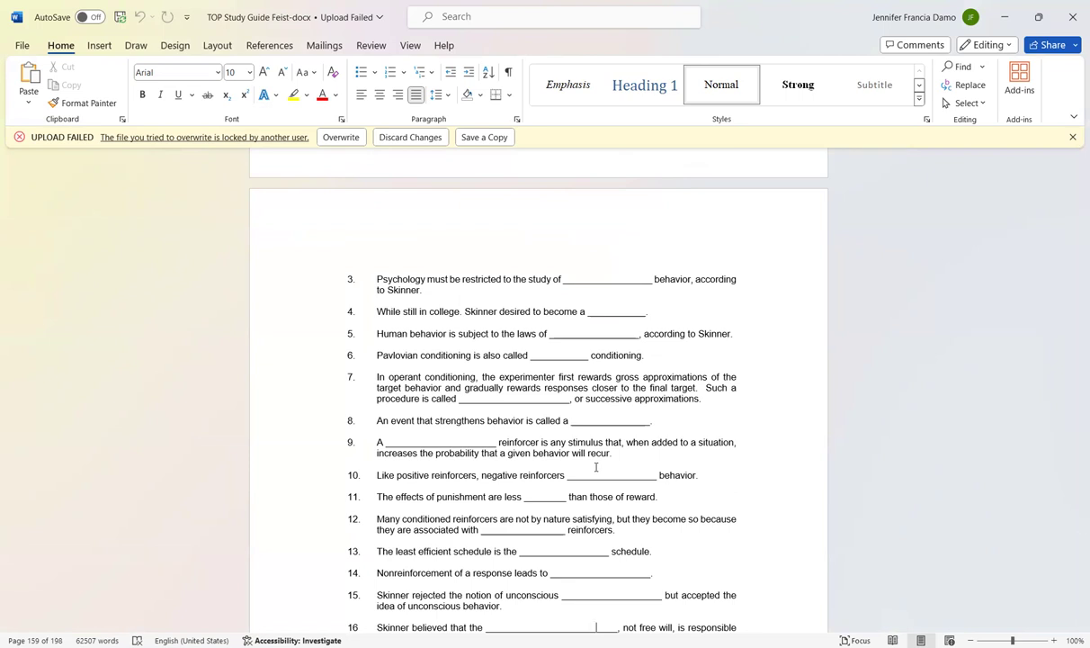
scroll("down", 3)
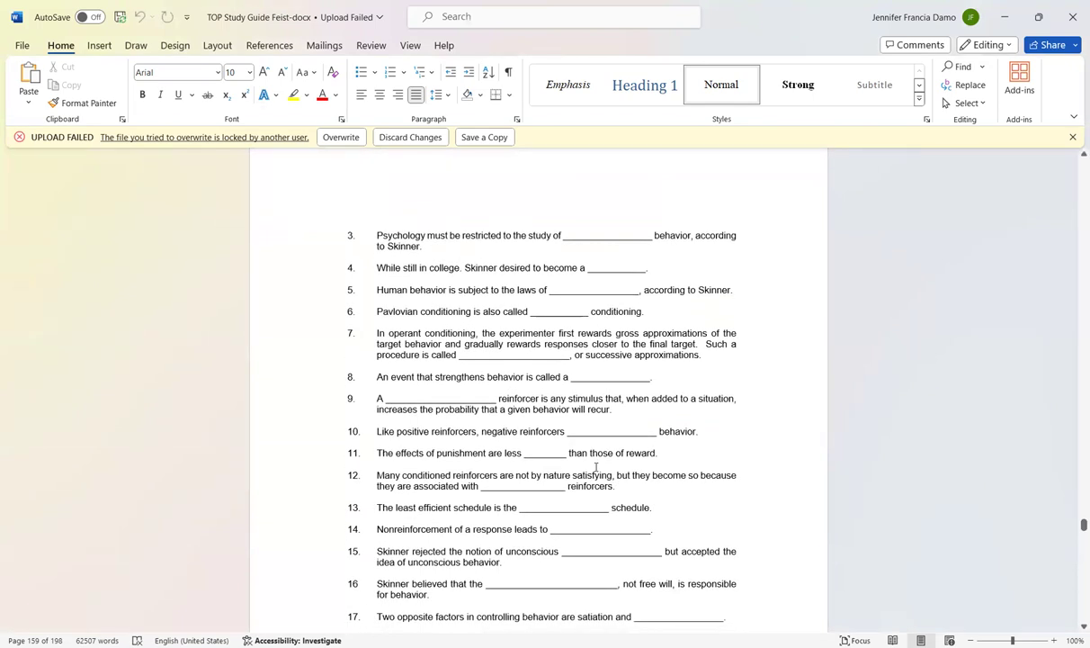
Scroll to fill-in-the-blank items 18–20 and the first True-False item on Thorndike.
scroll("down", 3)
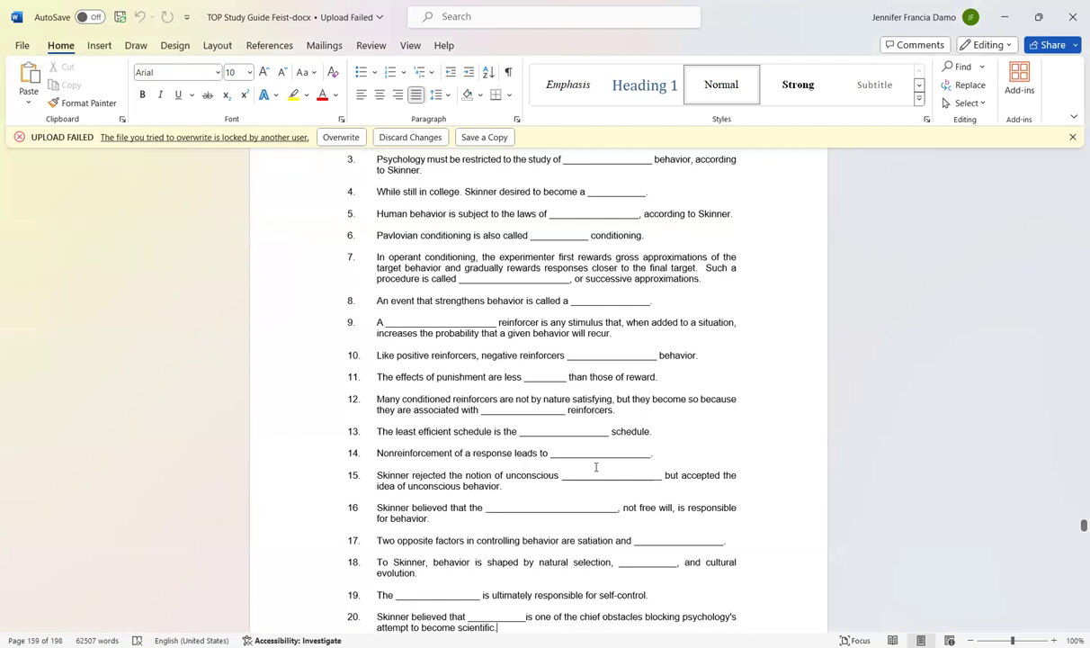
scroll("up", 3)
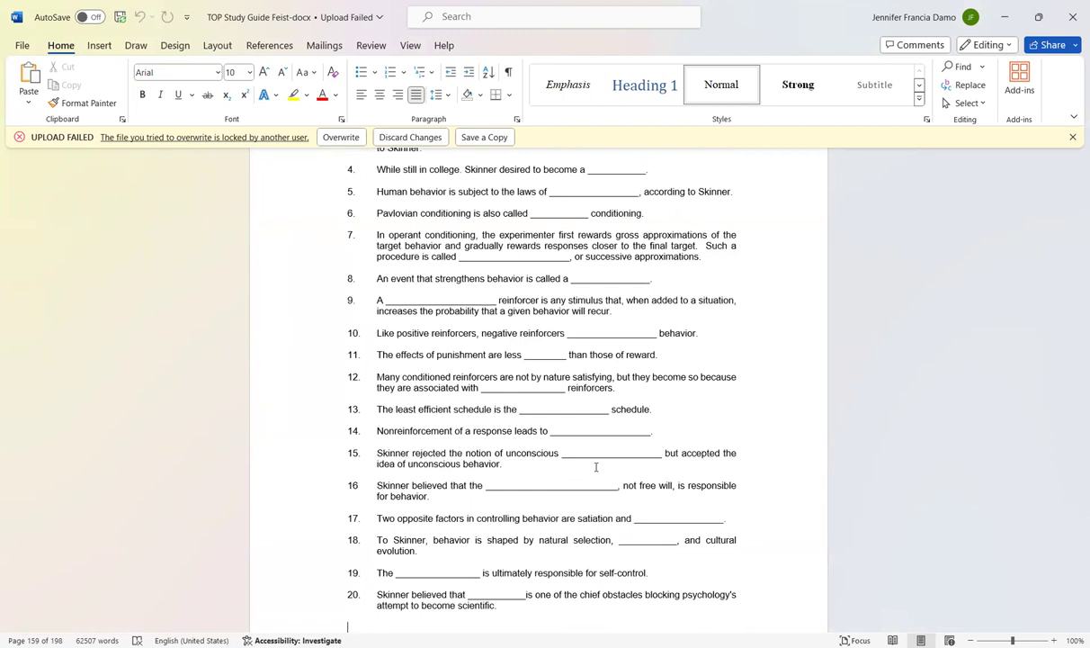
scroll("down", 3)
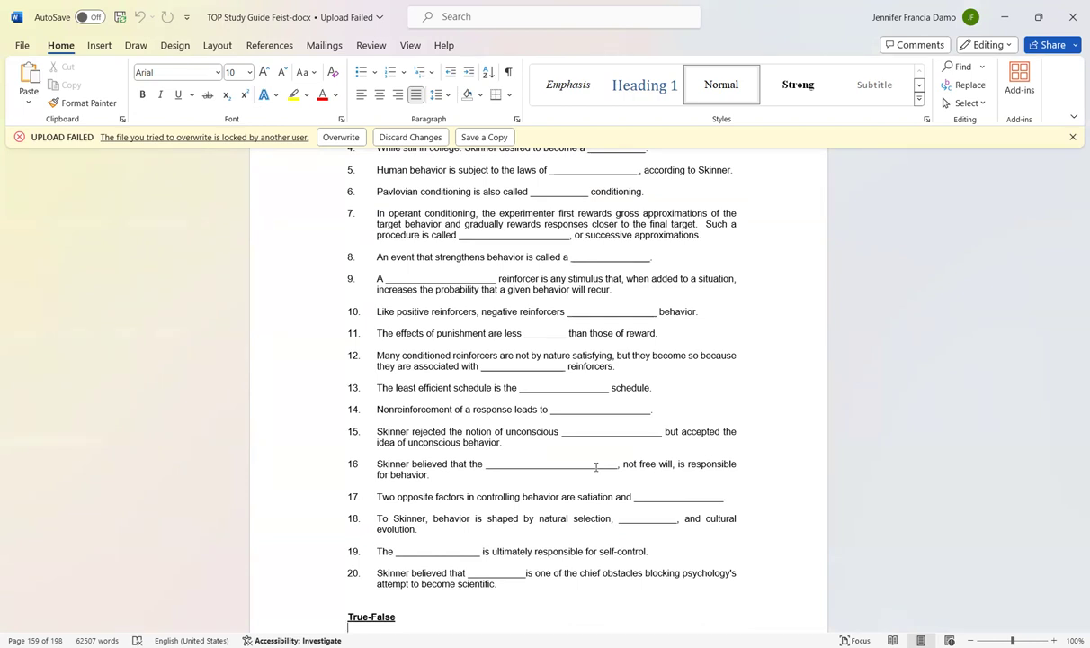
scroll("down", 3)
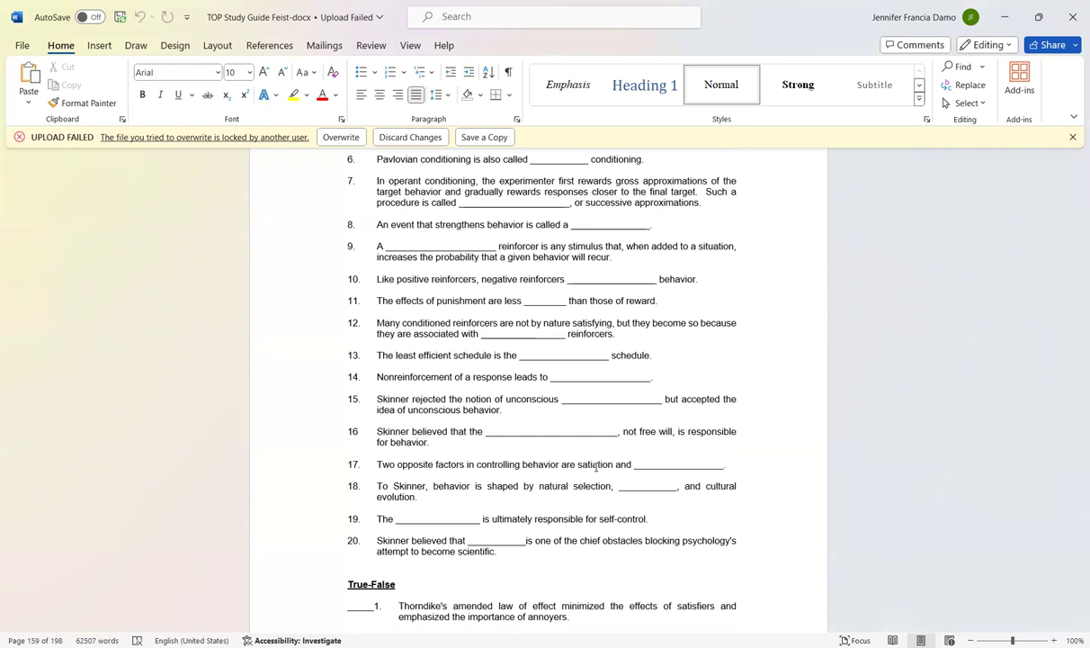
Scroll through True-False items 1 to 12 on Watson and Skinner across the page break.
scroll("down", 3)
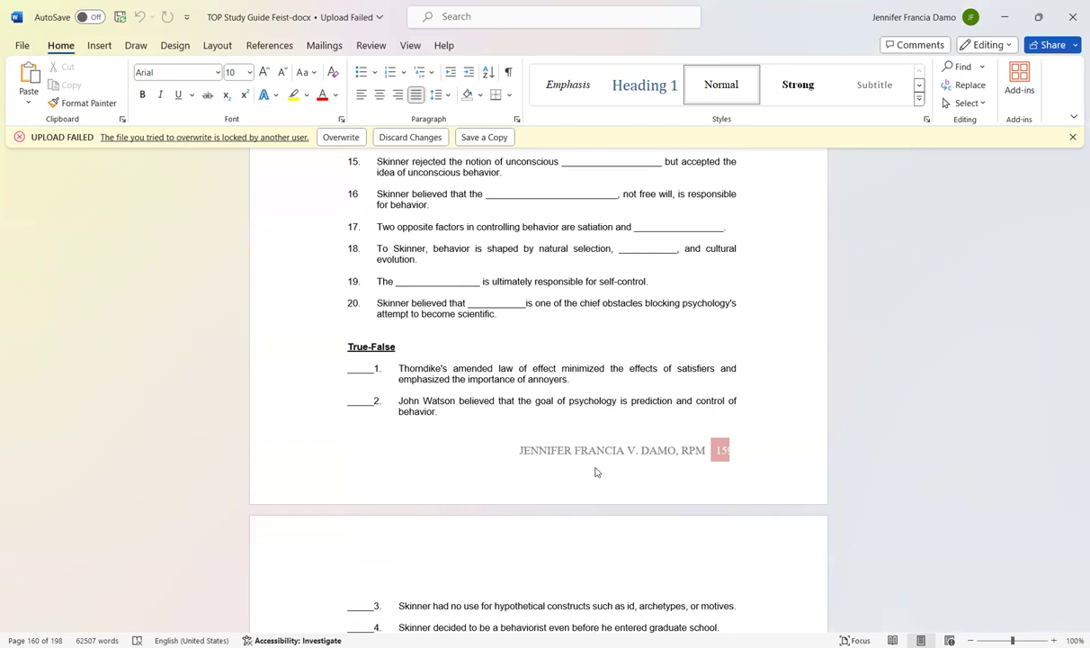
scroll("down", 3)
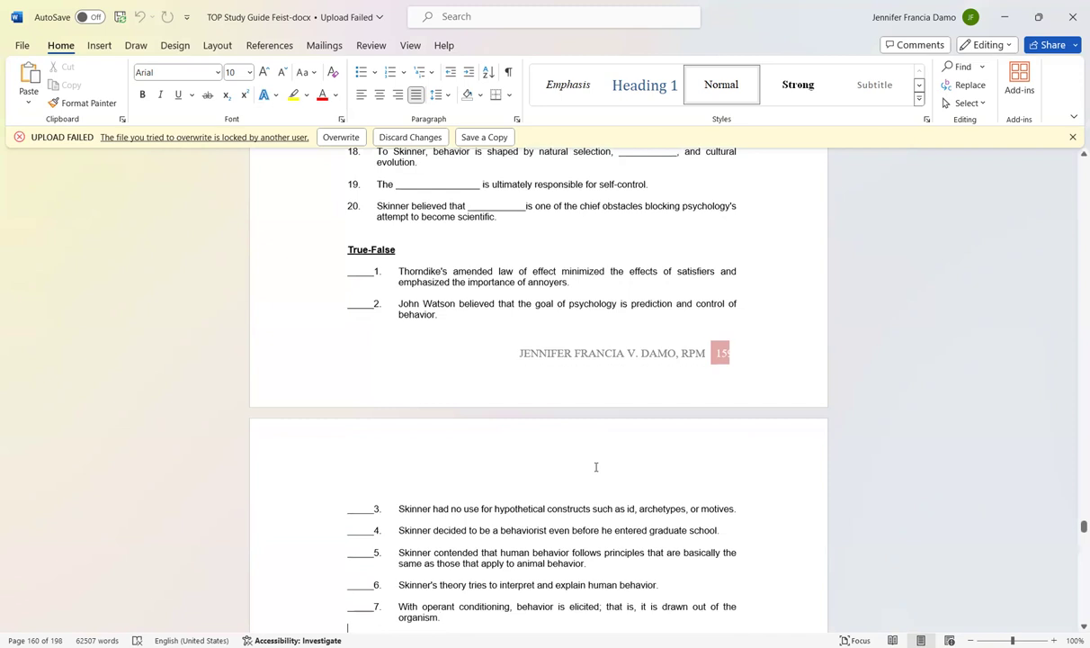
scroll("up", 3)
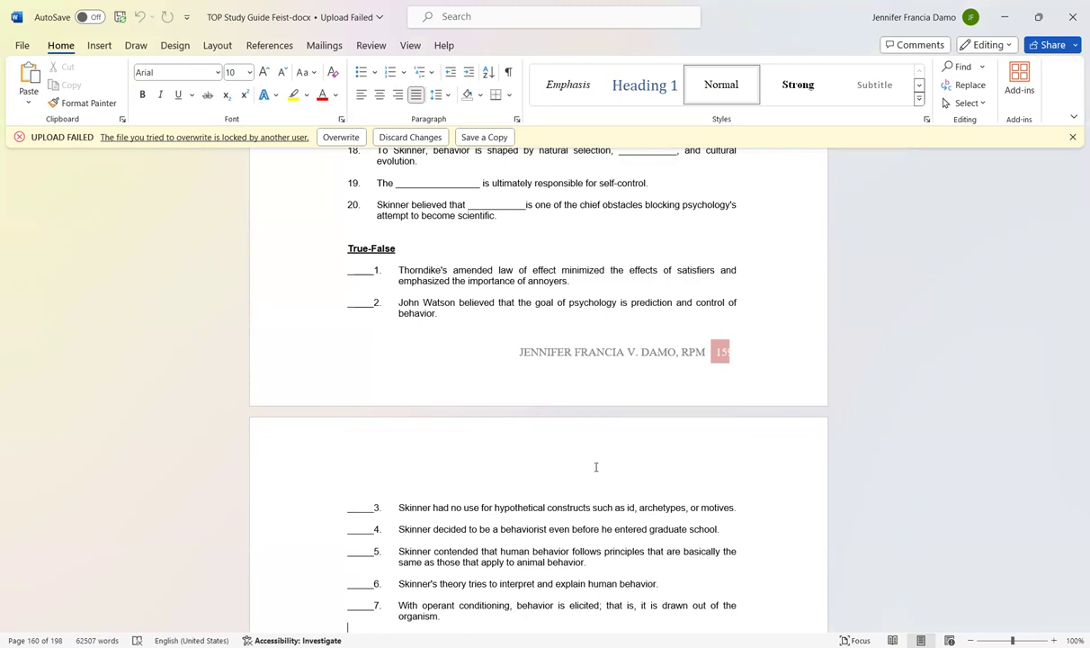
scroll("down", 3)
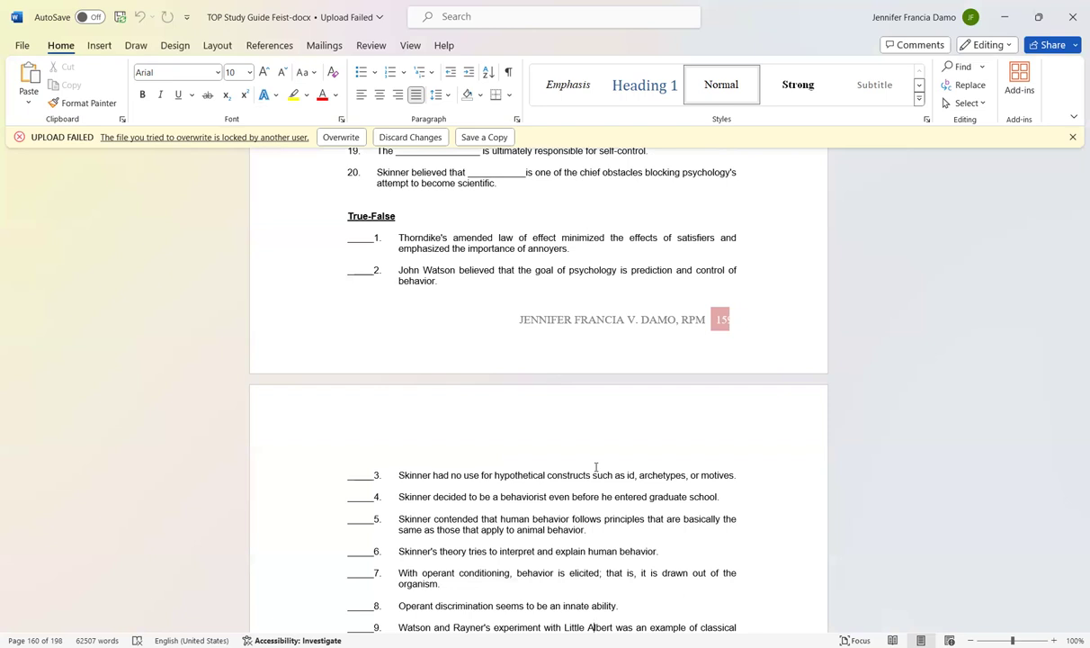
scroll("down", 3)
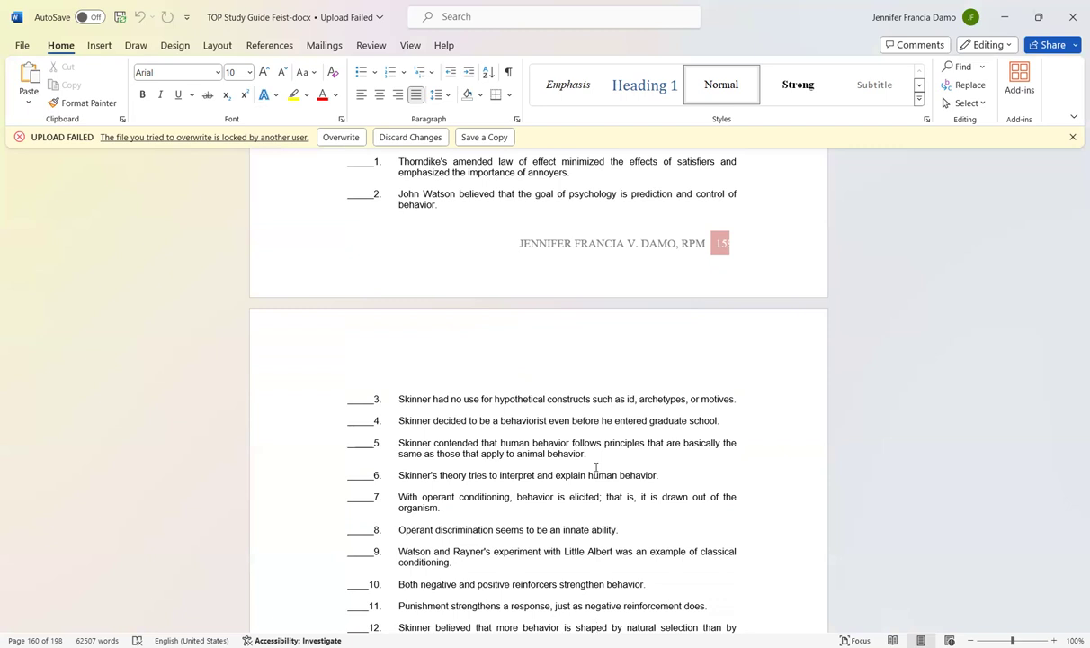
Scroll through True-False items up to 20 and the first Multiple Choice question.
scroll("down", 3)
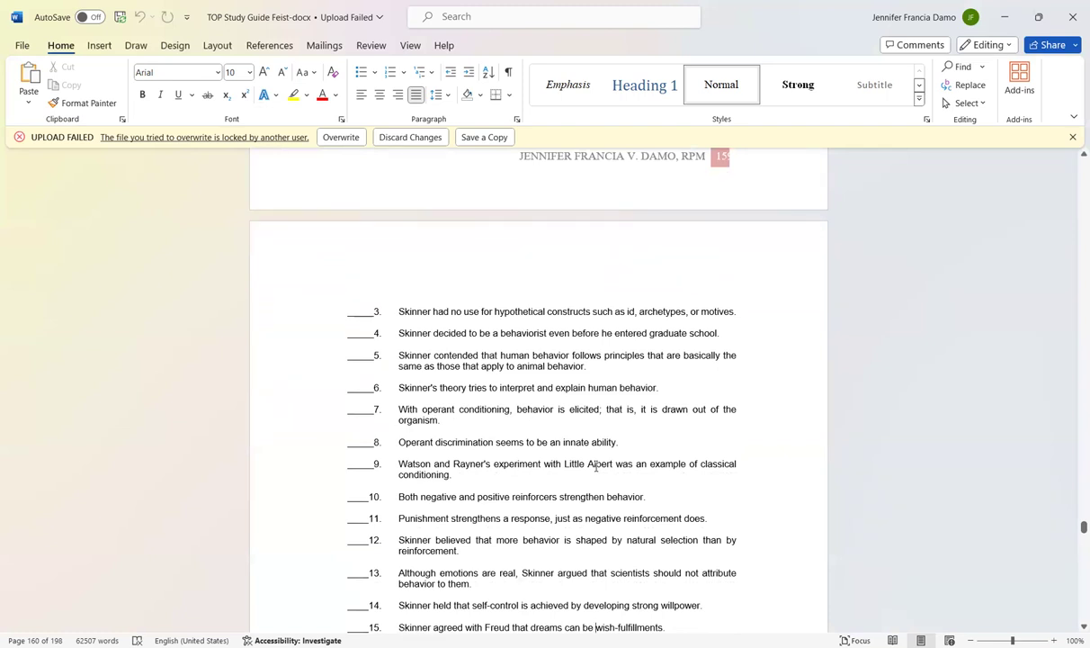
scroll("up", 3)
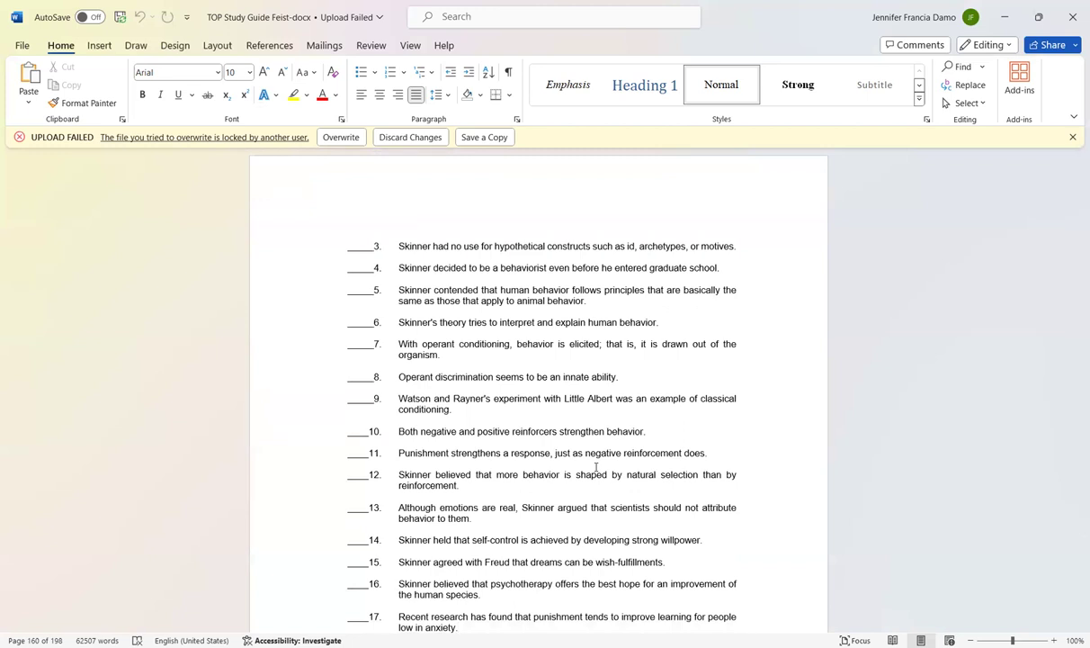
scroll("down", 3)
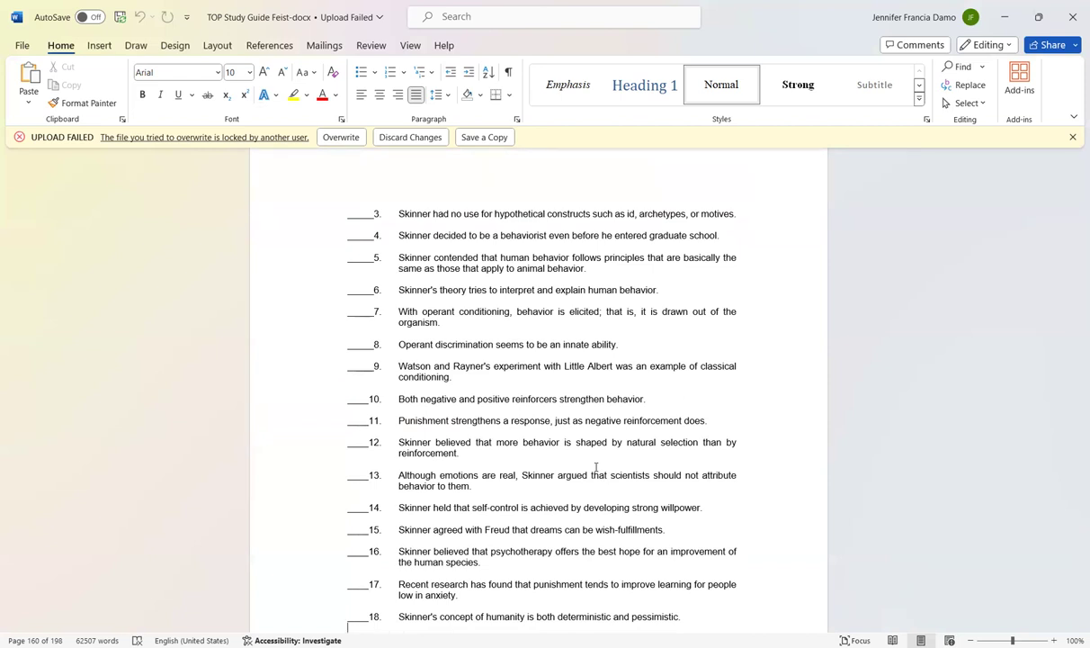
scroll("down", 3)
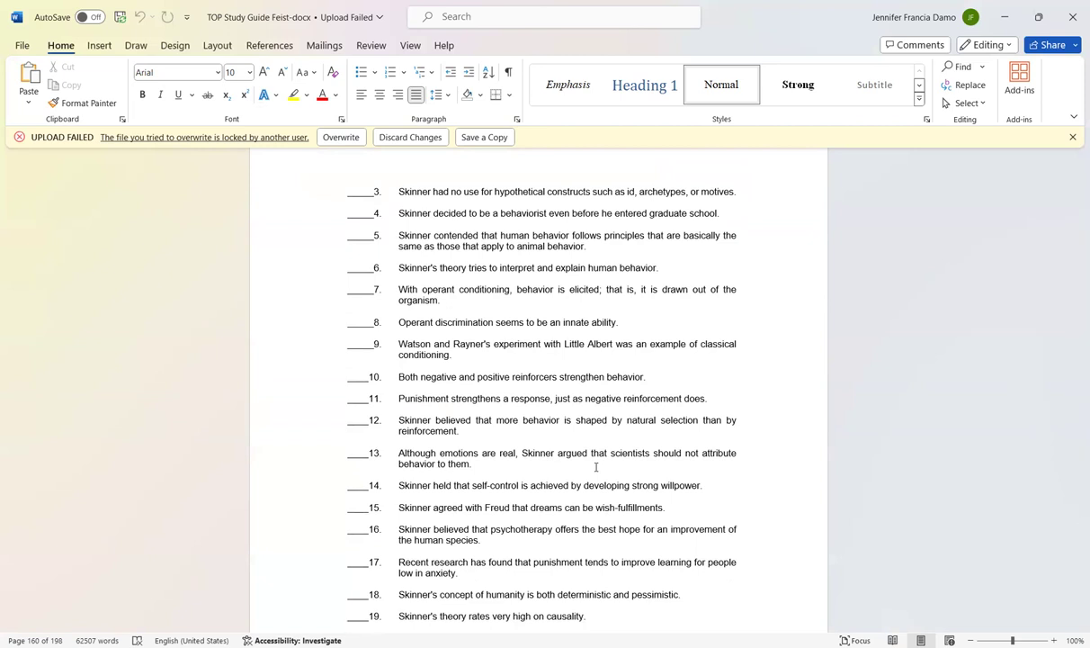
scroll("down", 3)
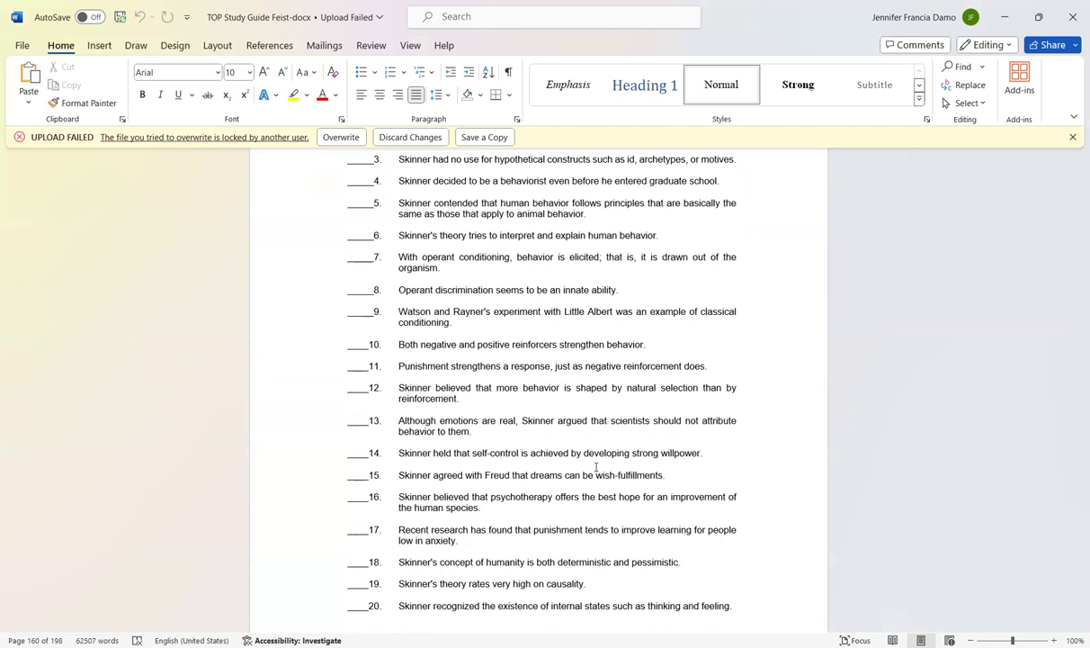
scroll("down", 3)
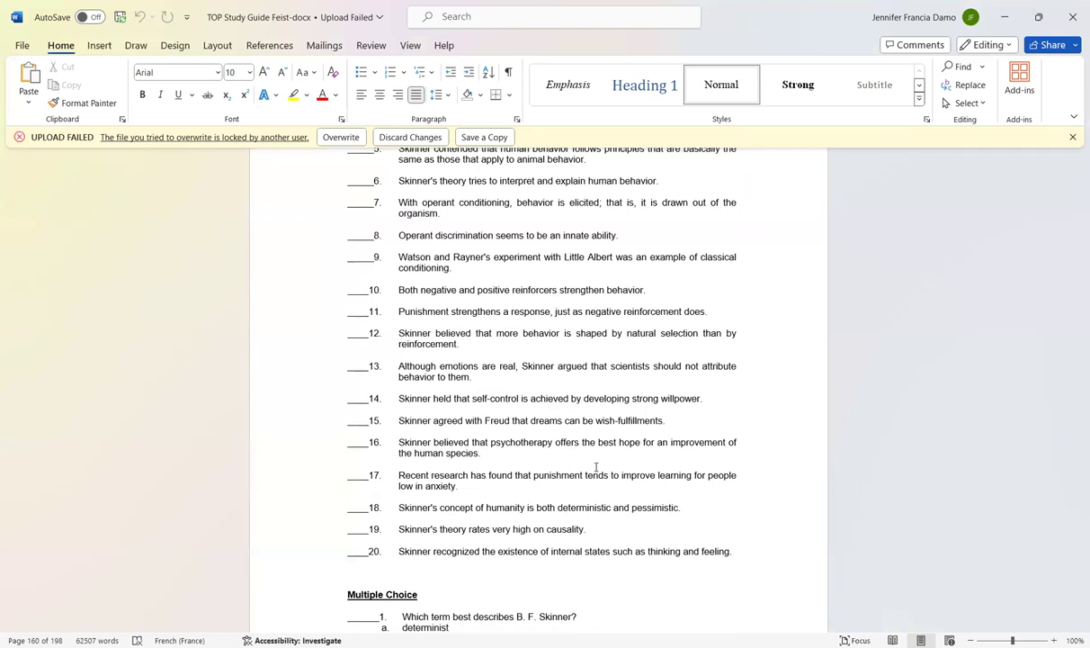
Scroll through the early multiple-choice questions starting at question 2.
scroll("down", 3)
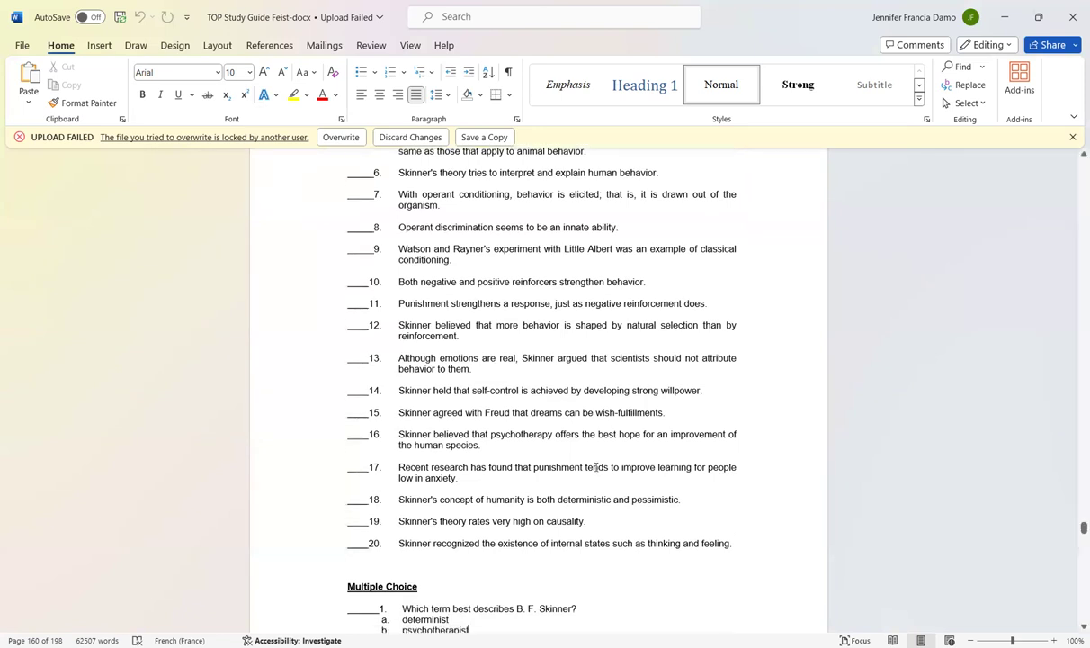
scroll("down", 3)
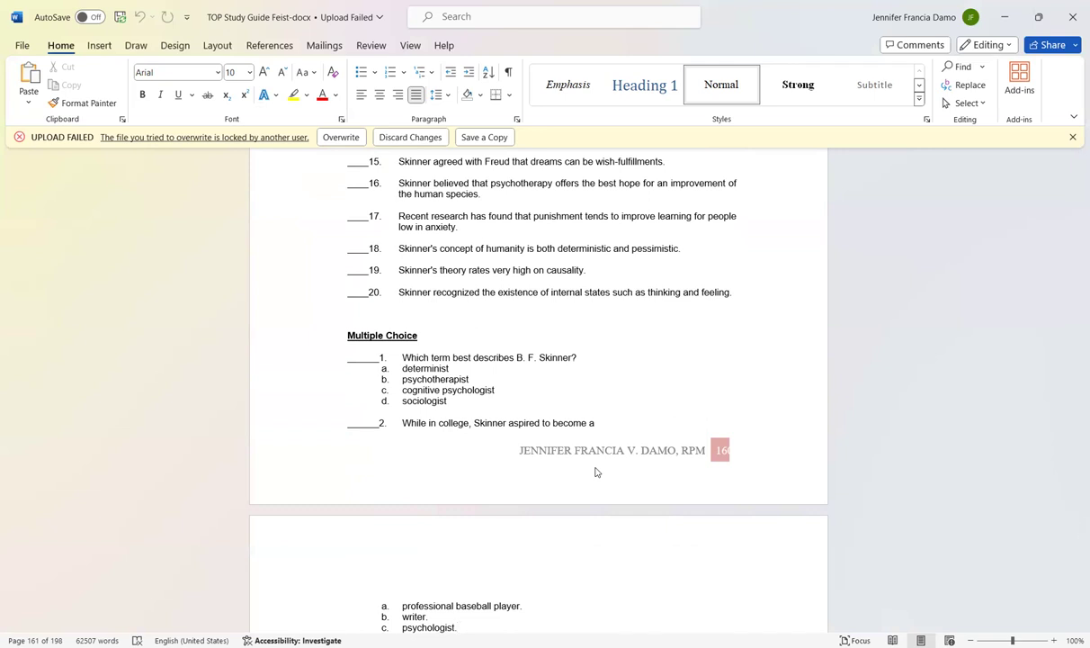
scroll("down", 3)
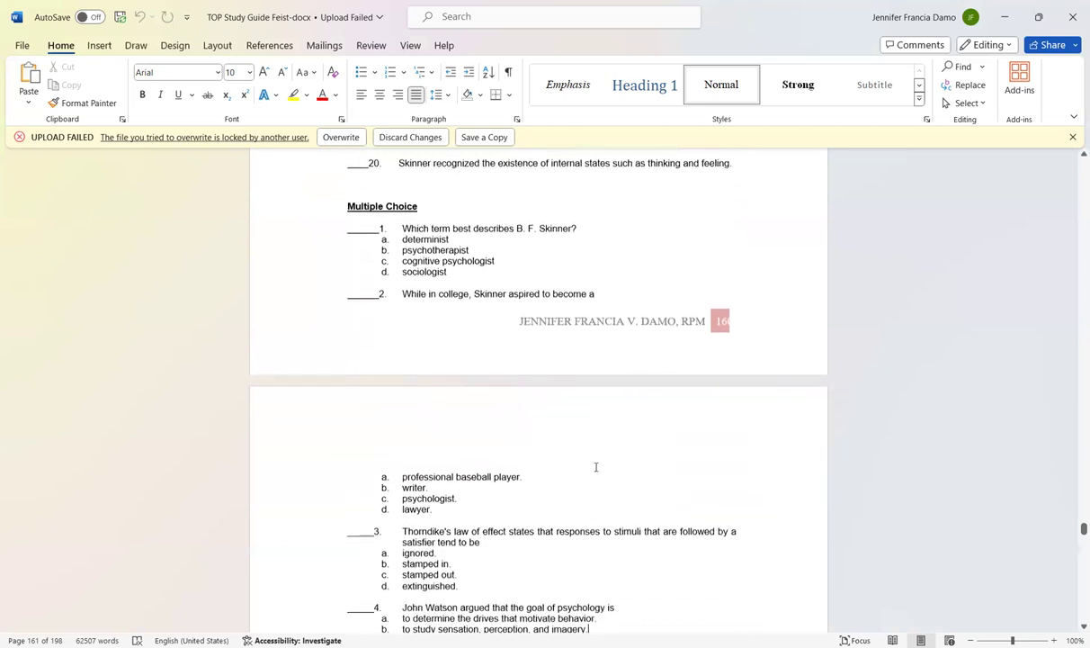
scroll("down", 3)
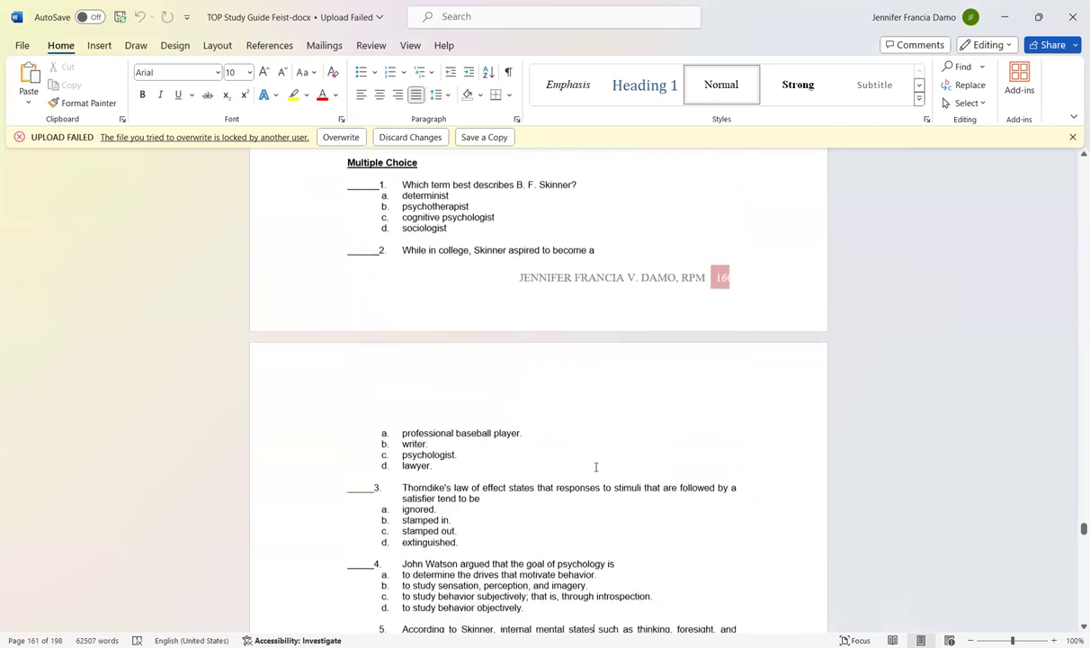
scroll("down", 3)
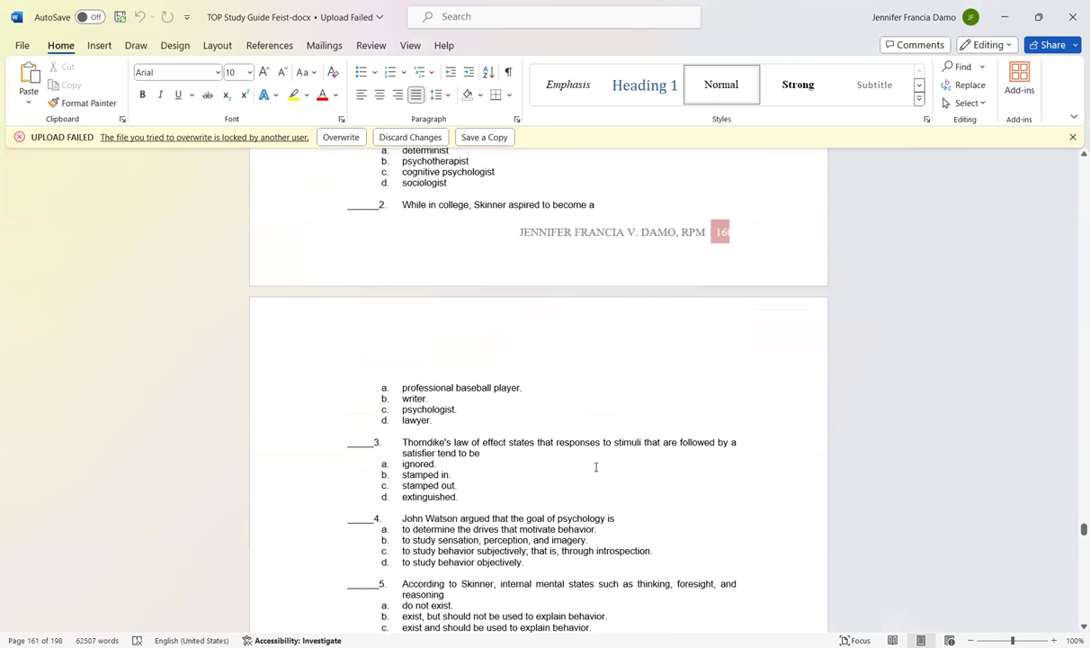
left_click(590, 626)
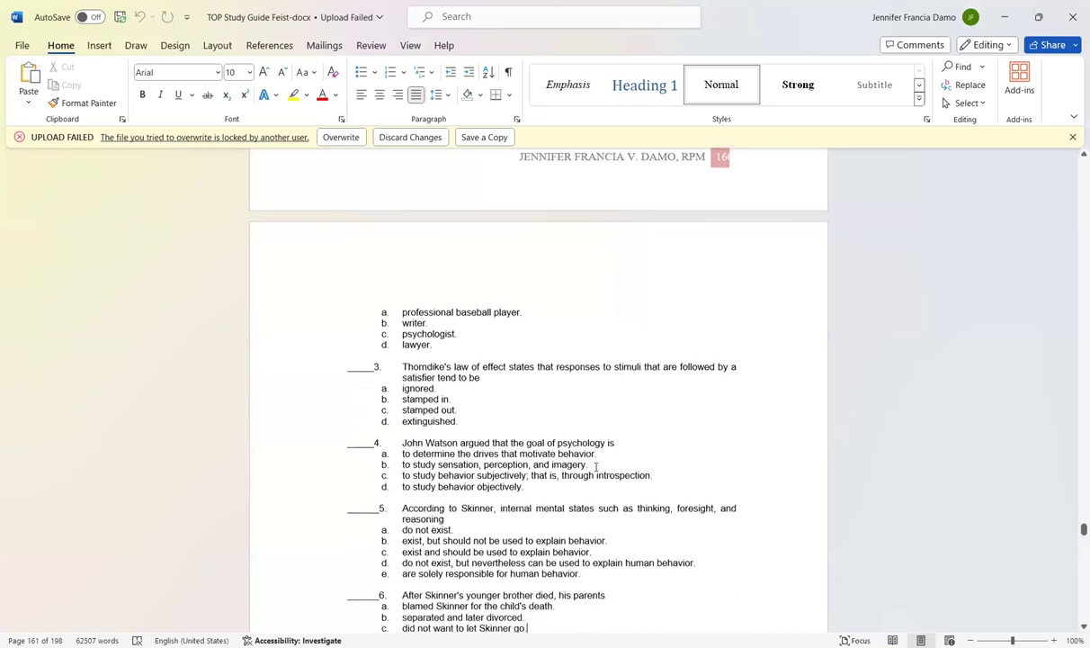
scroll("down", 3)
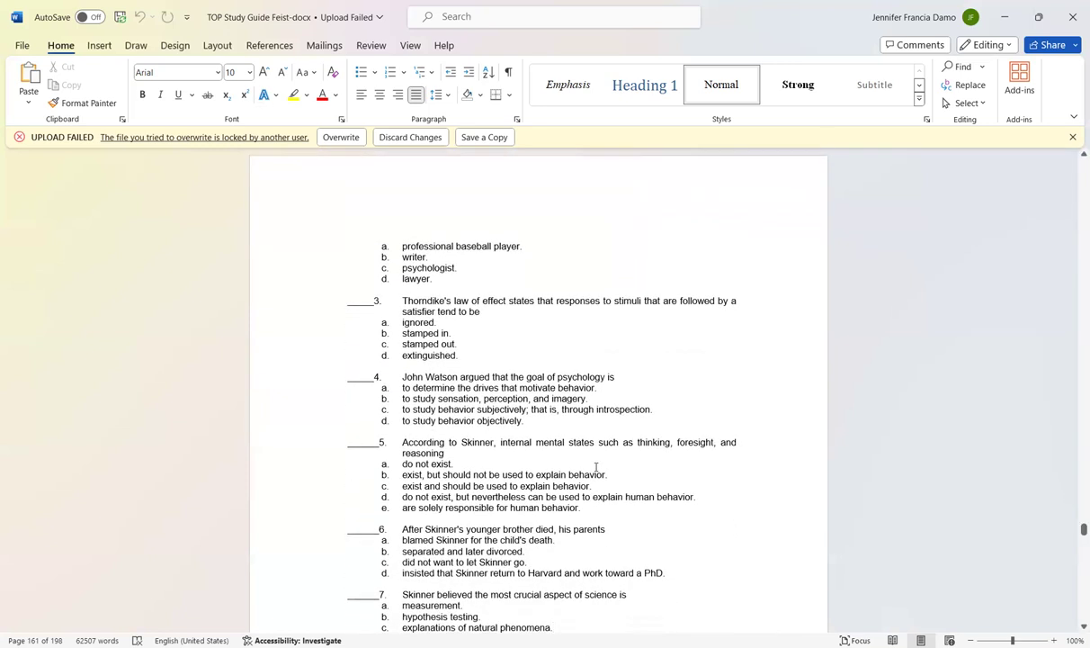
Scroll on to multiple-choice questions 7–10, with question 10's options on the next page.
left_click(552, 626)
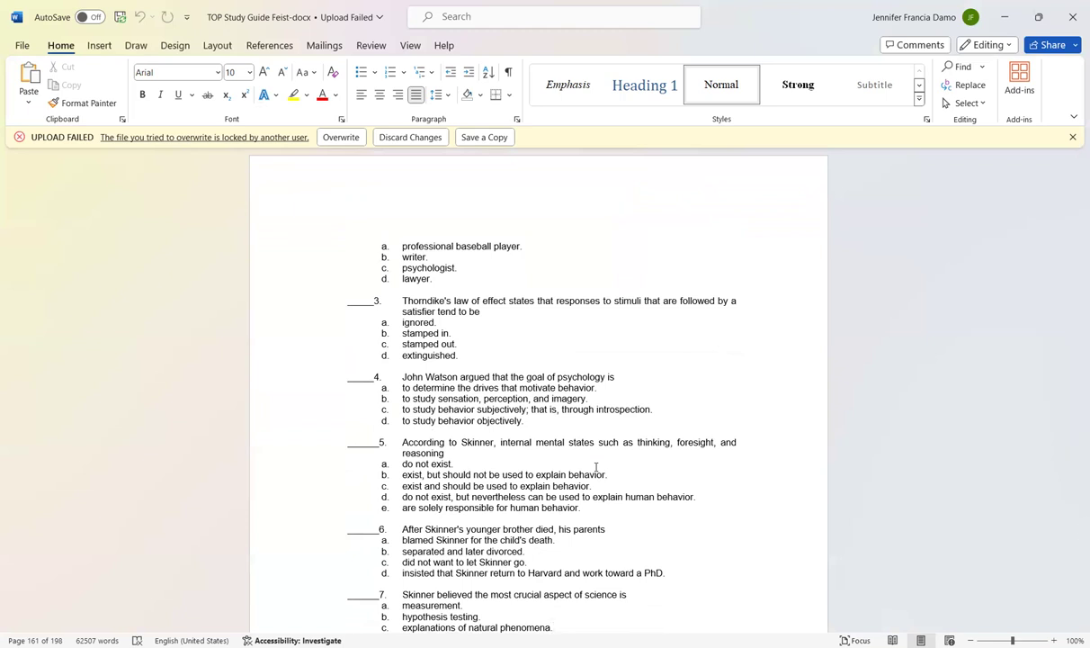
scroll("down", 3)
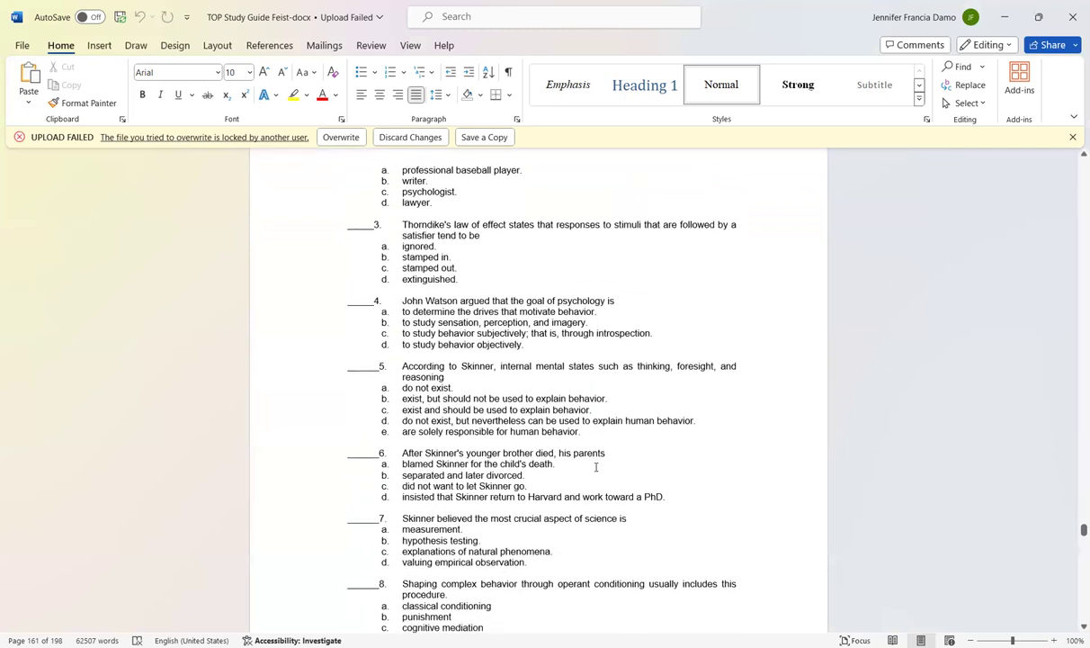
left_click(482, 626)
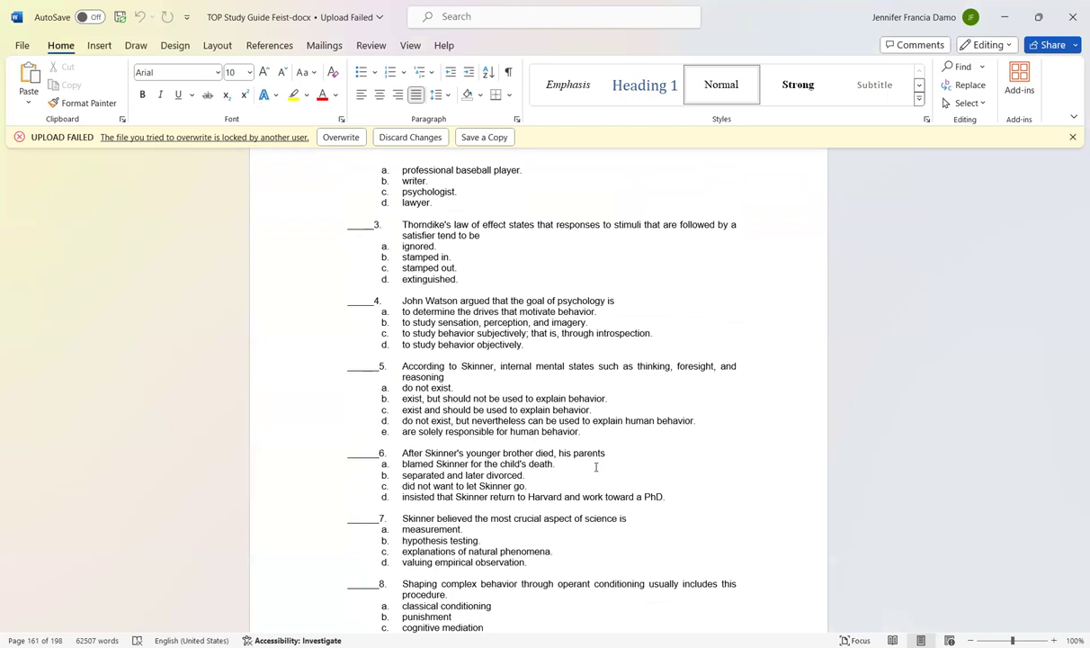
scroll("down", 3)
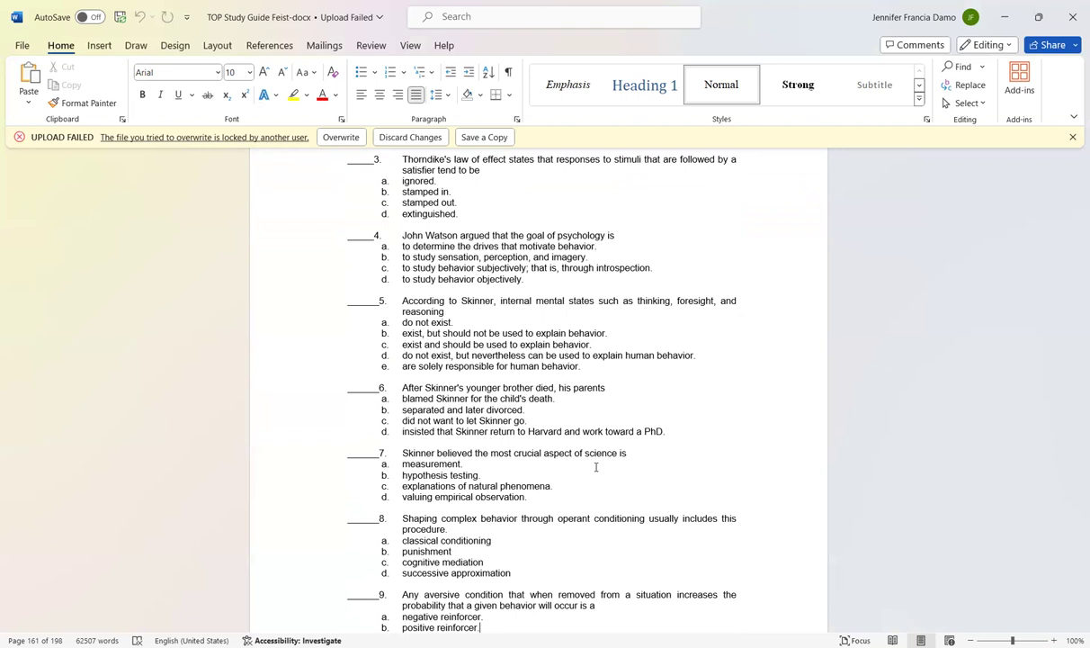
scroll("down", 3)
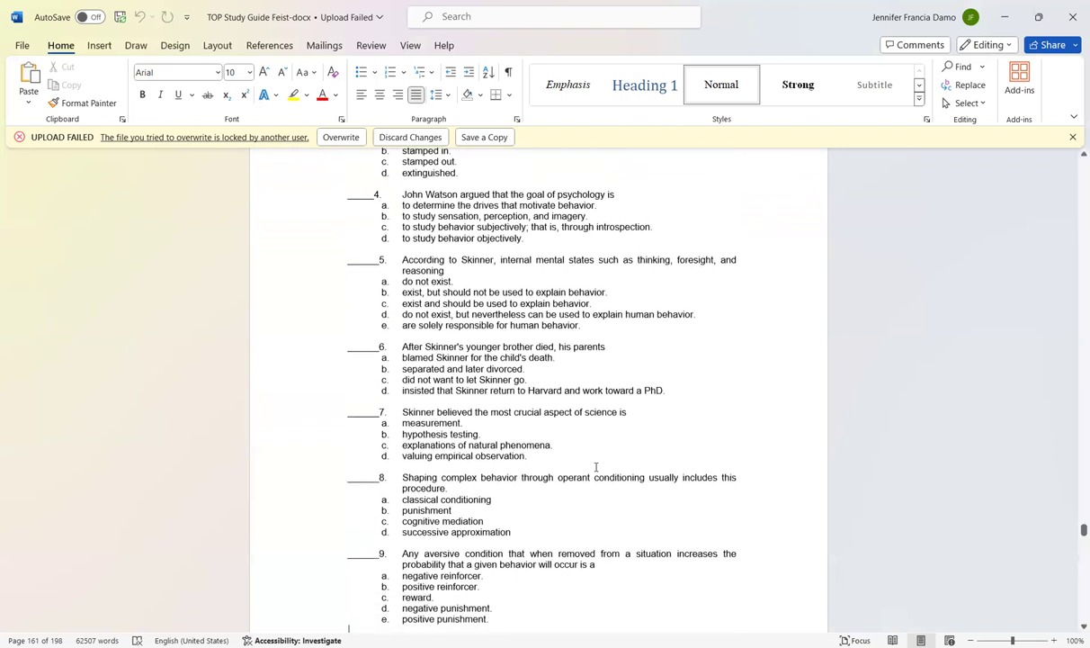
scroll("down", 3)
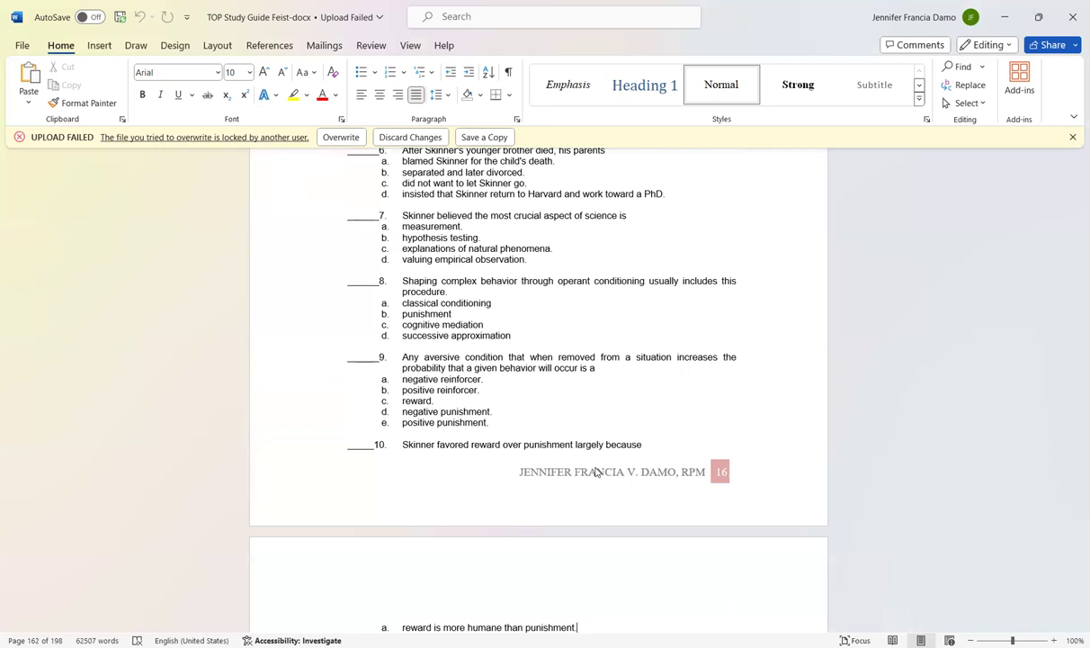
scroll("down", 3)
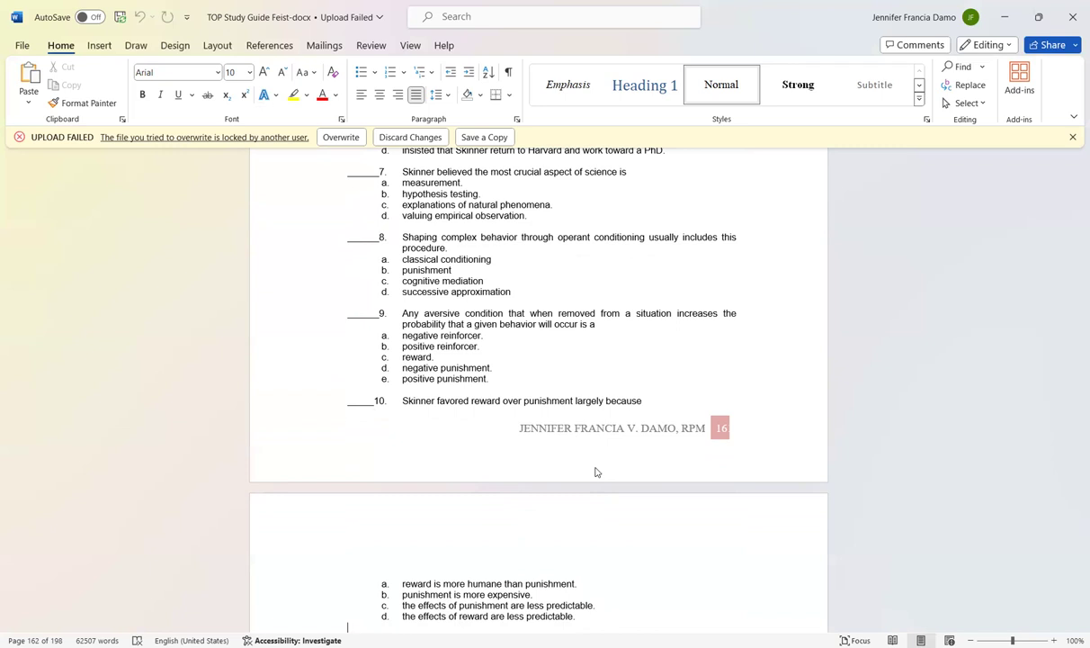
Scroll through multiple-choice questions 11–18, including the slot machine and personality questions.
scroll("down", 3)
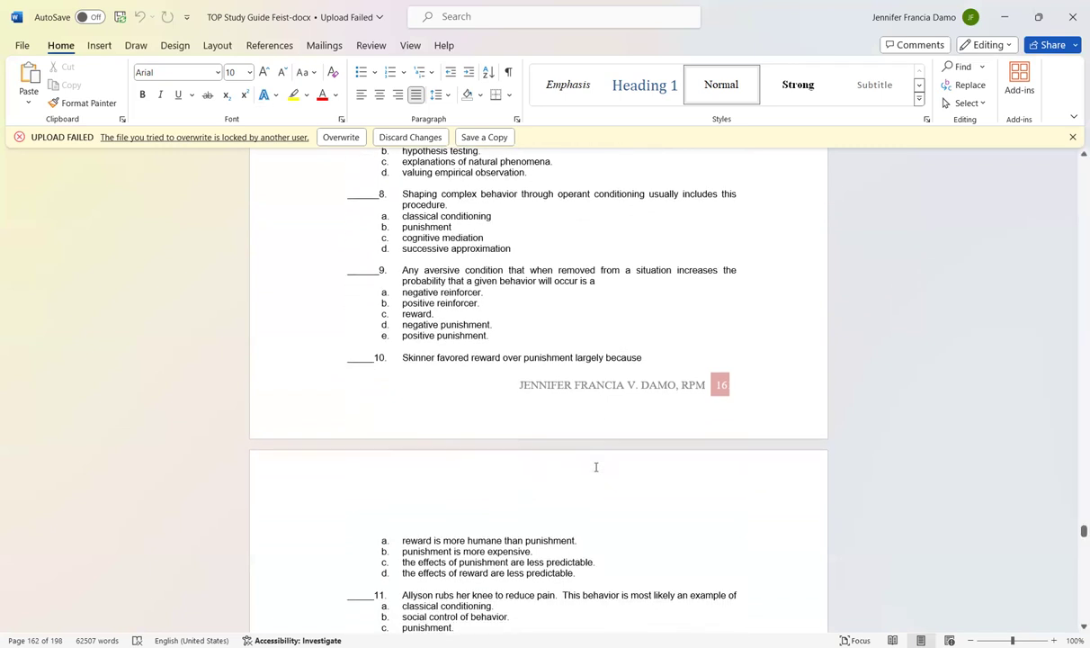
scroll("down", 3)
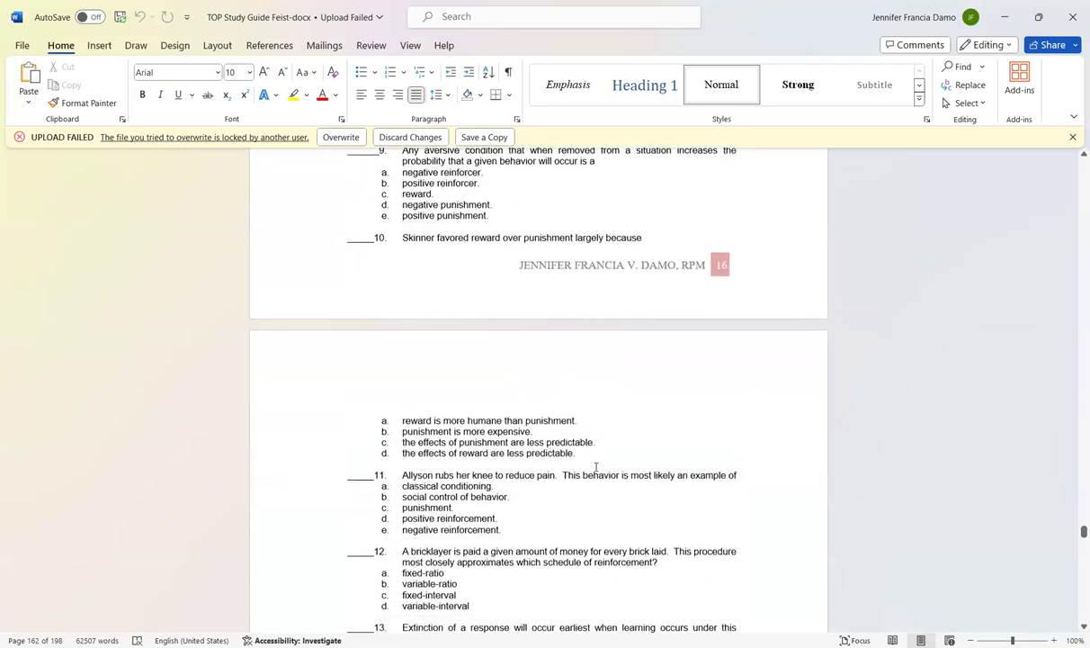
scroll("down", 3)
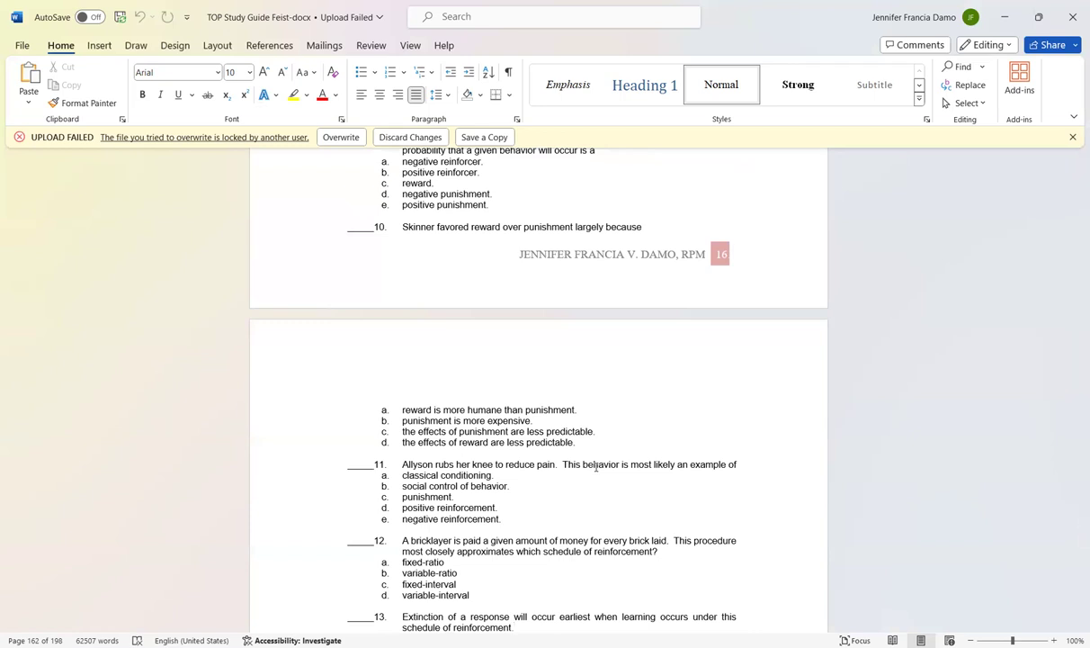
scroll("down", 3)
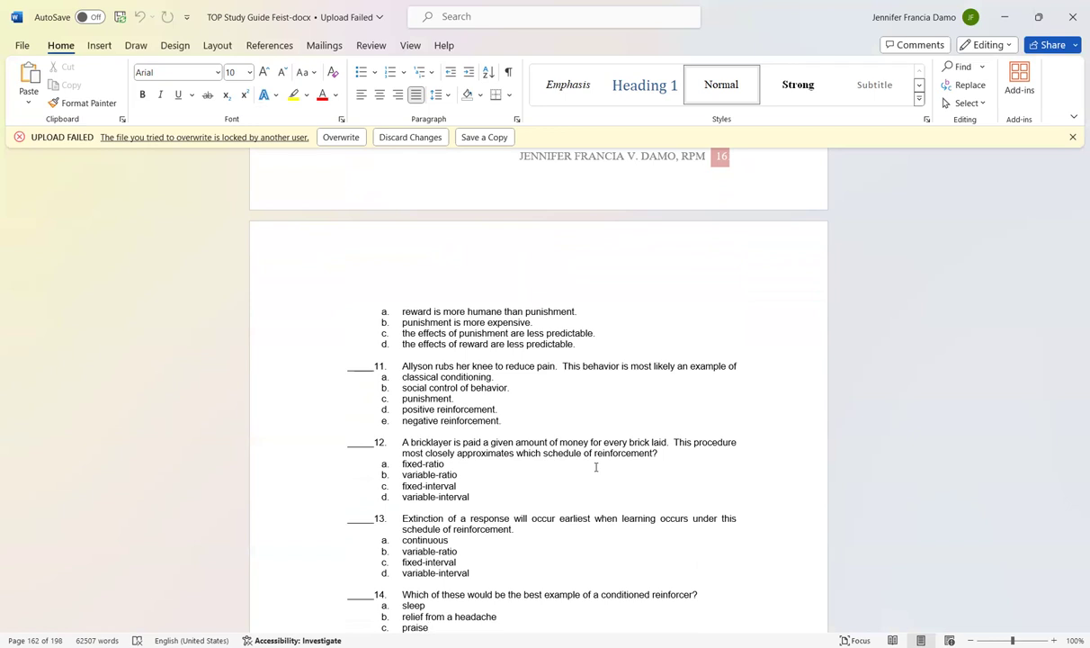
scroll("down", 3)
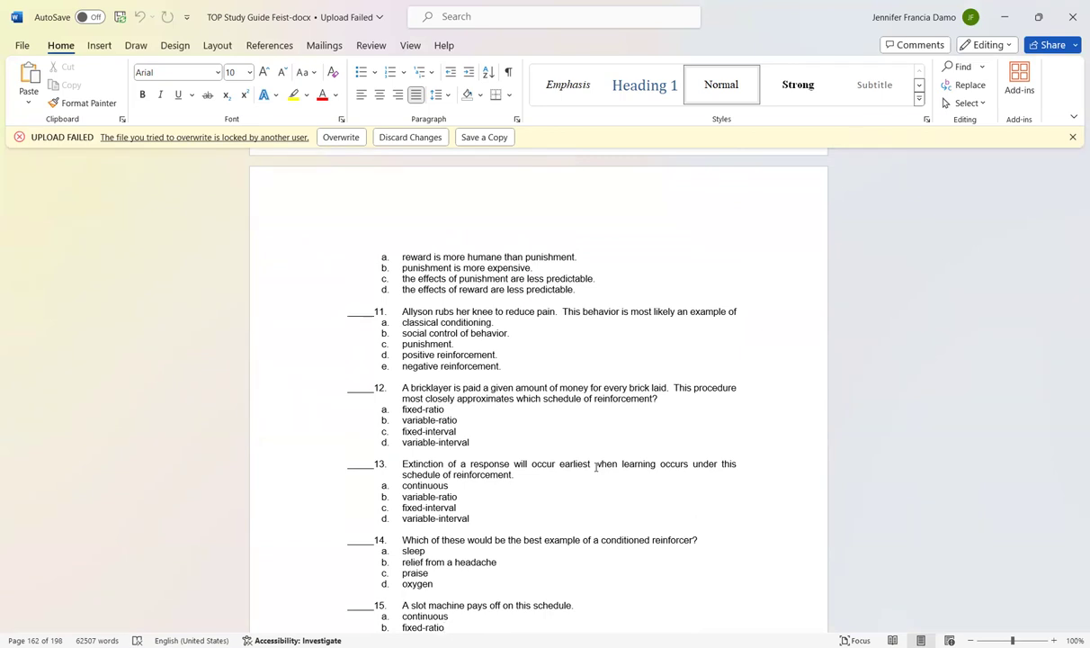
scroll("down", 3)
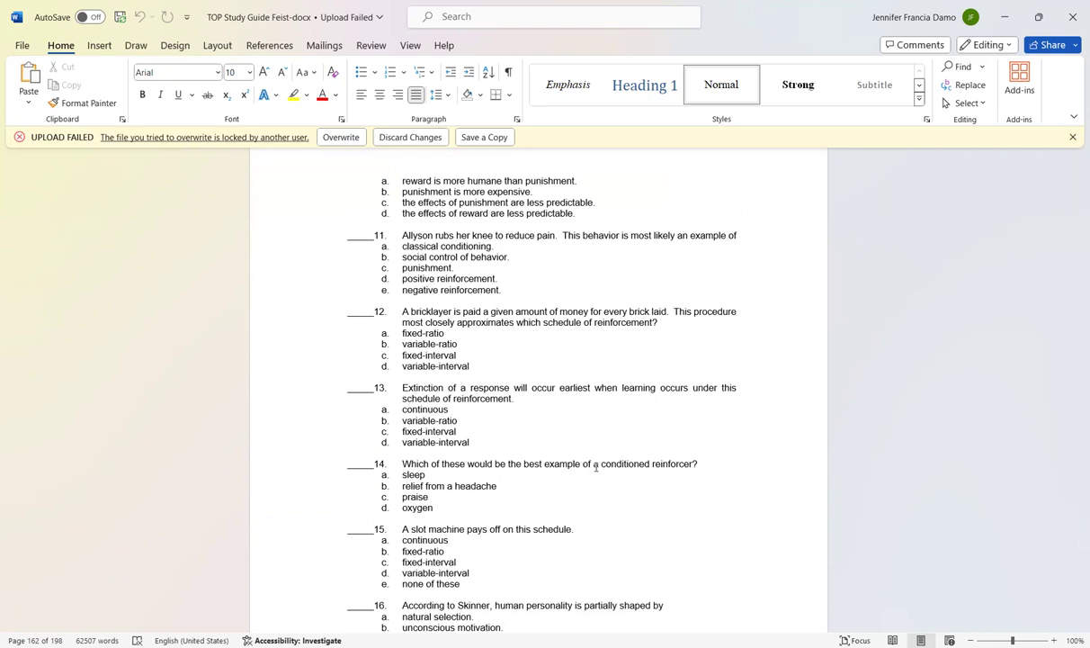
scroll("down", 3)
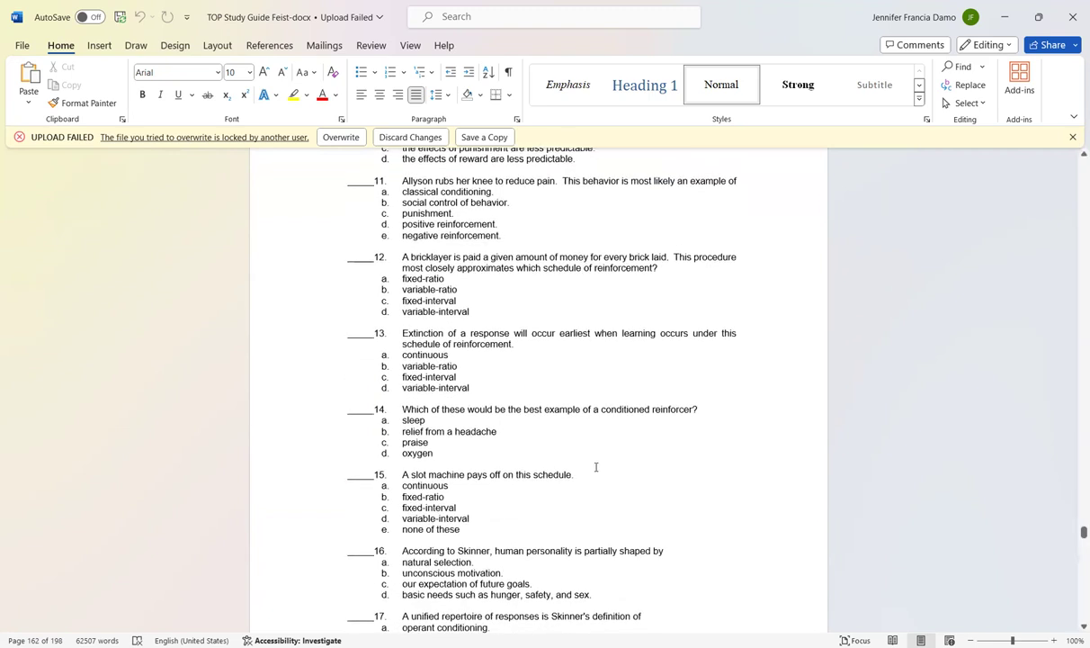
left_click(491, 626)
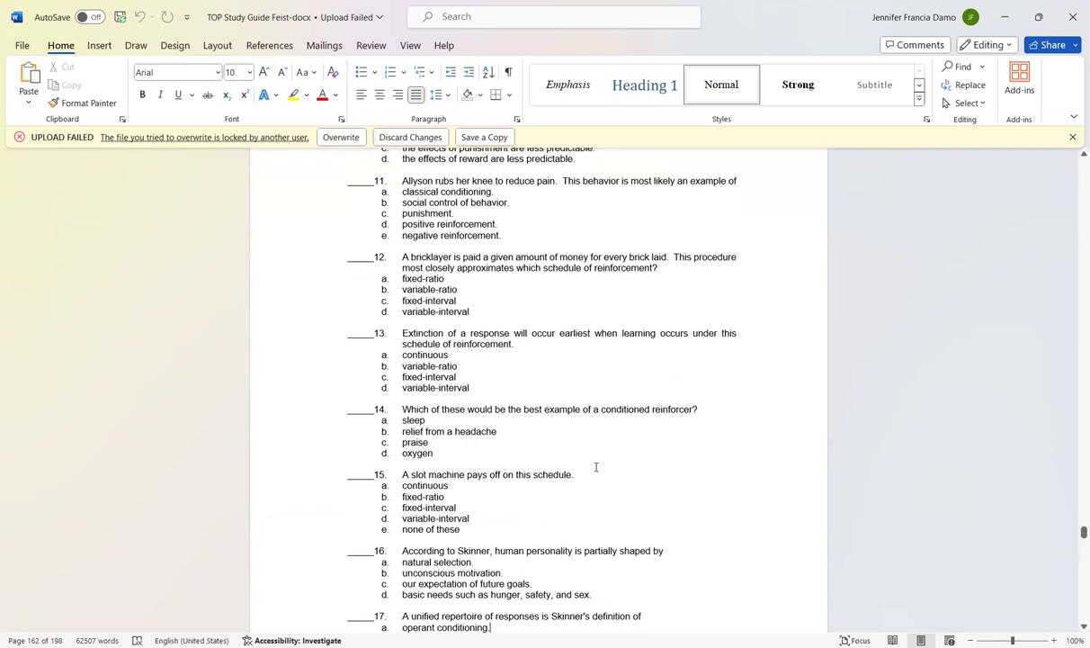
scroll("down", 3)
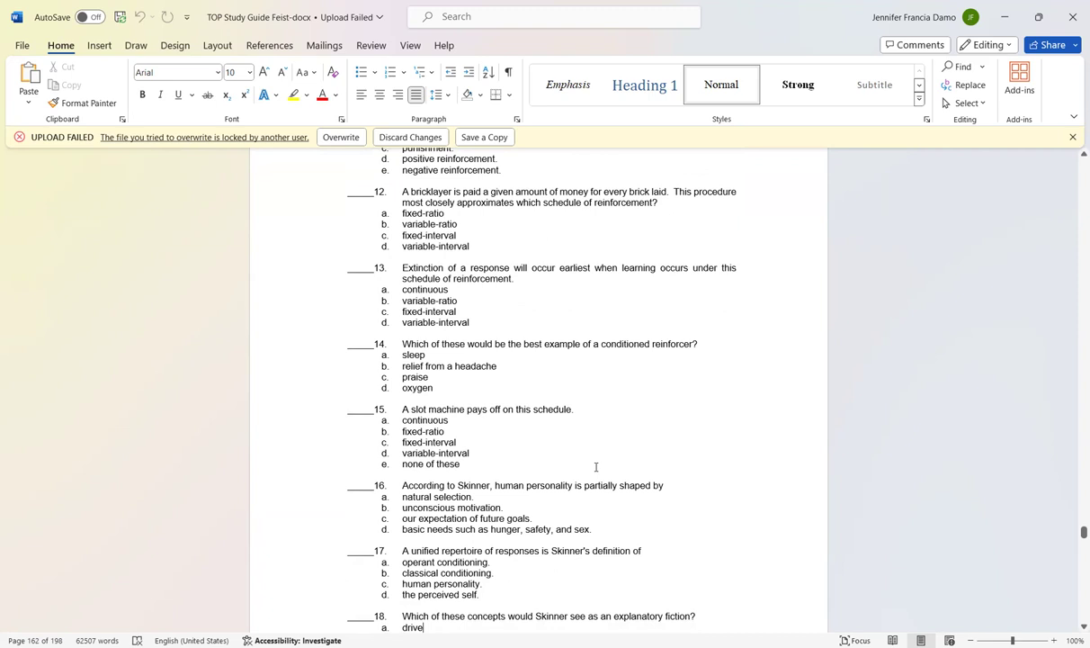
Scroll to multiple-choice questions 19–22 and the first two Short Answer prompts.
scroll("down", 3)
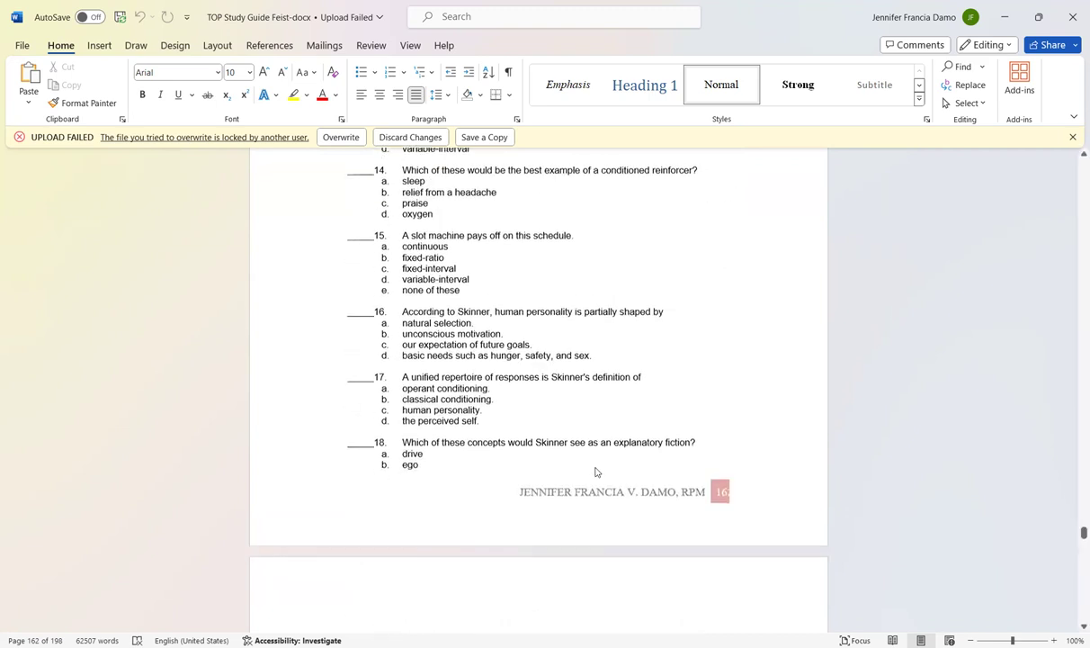
scroll("down", 3)
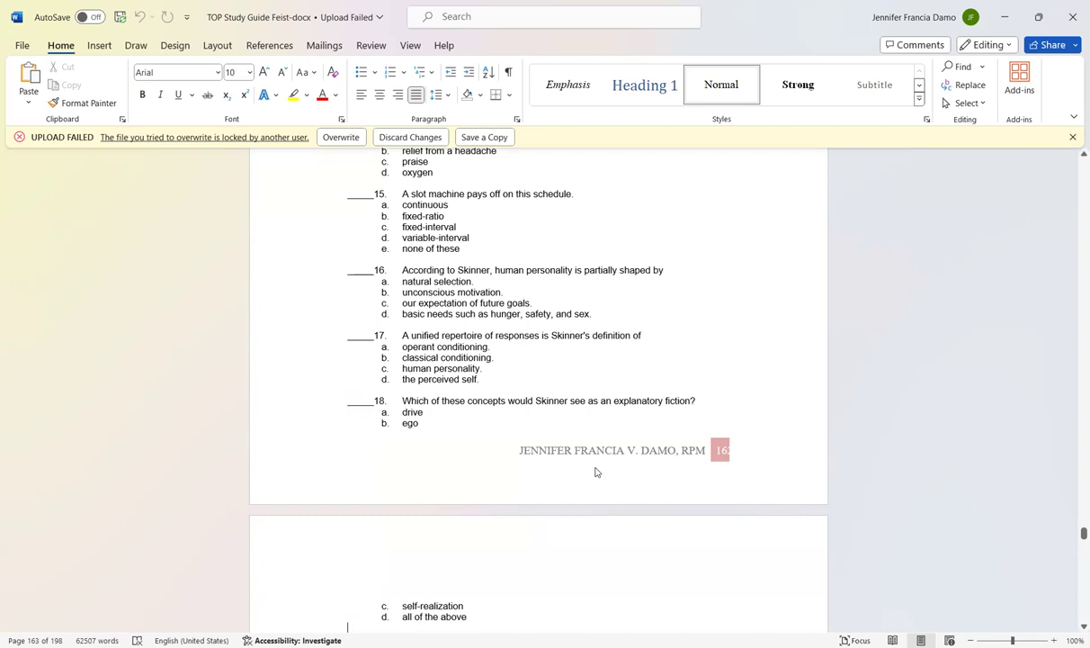
scroll("down", 3)
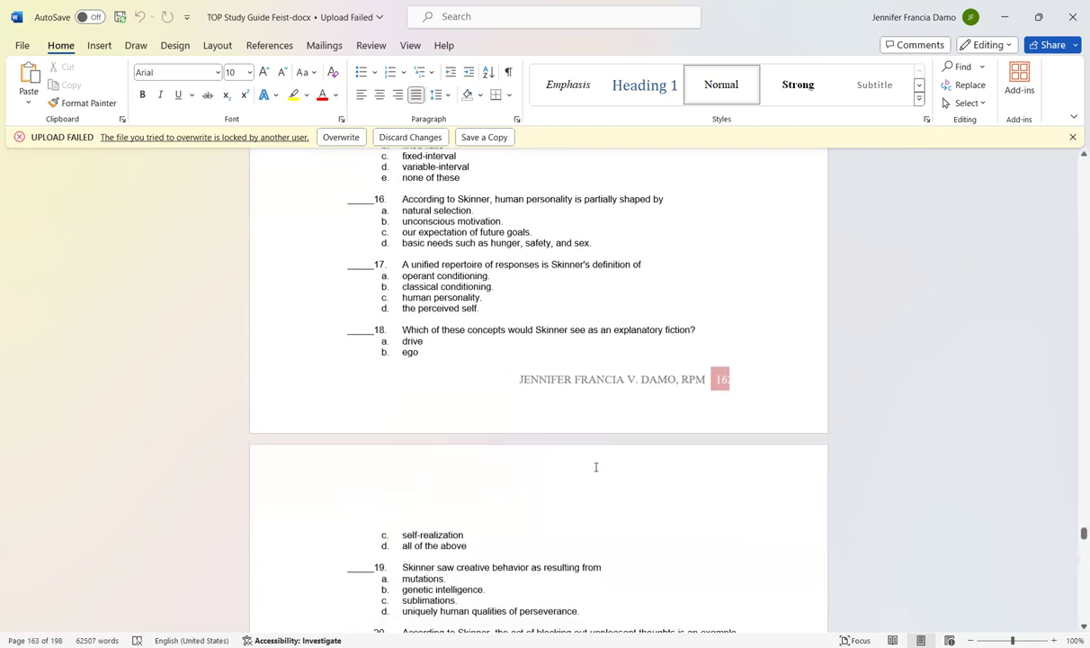
scroll("down", 3)
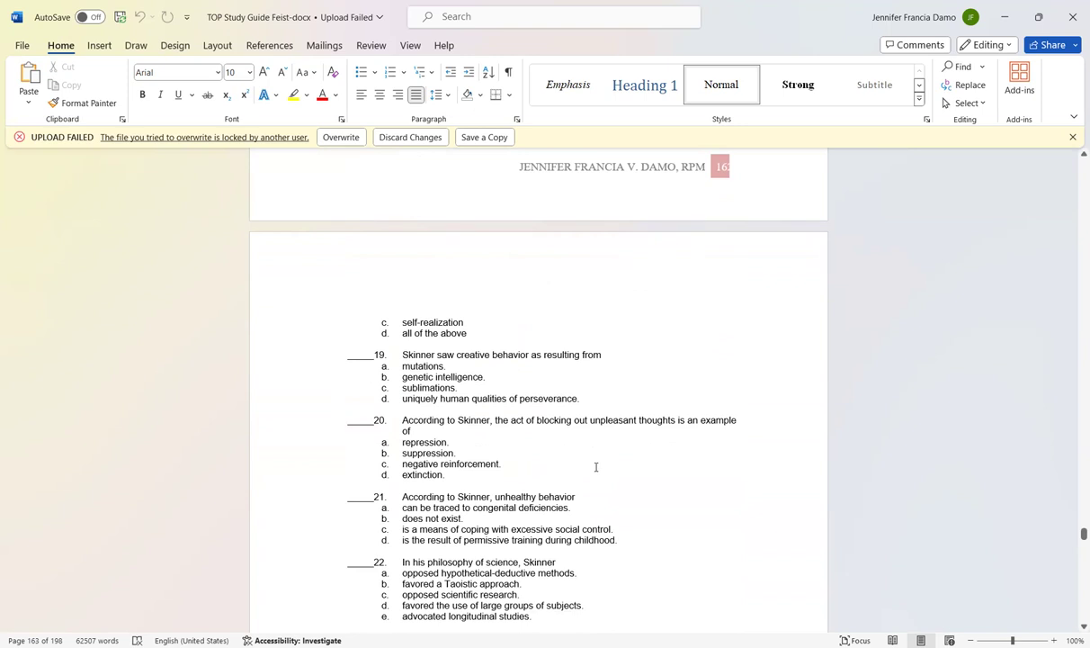
scroll("down", 3)
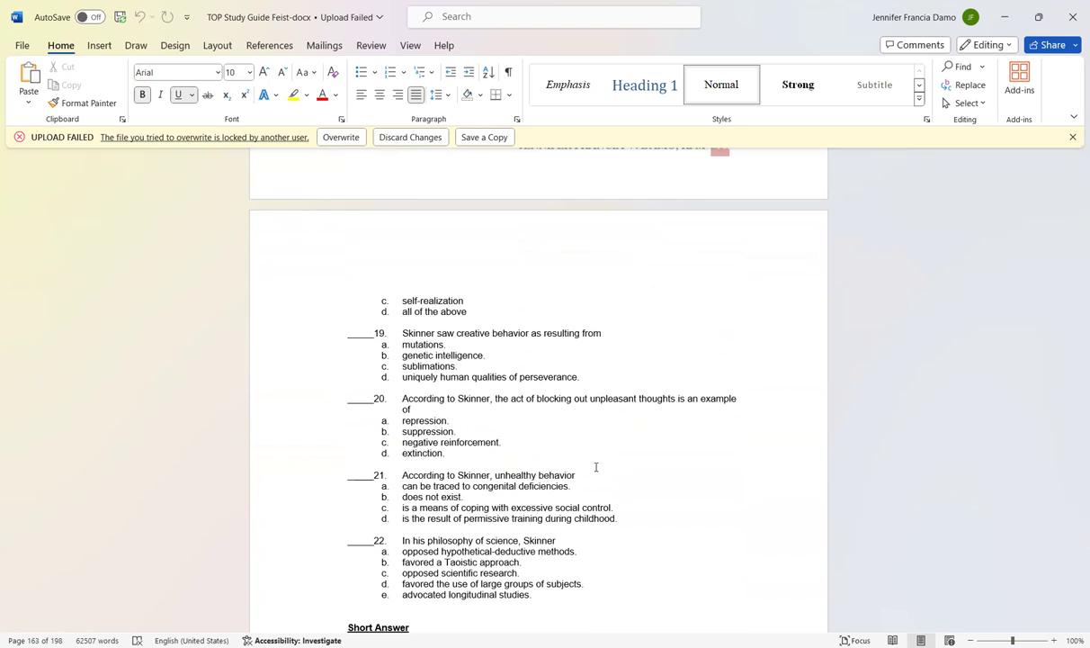
scroll("down", 3)
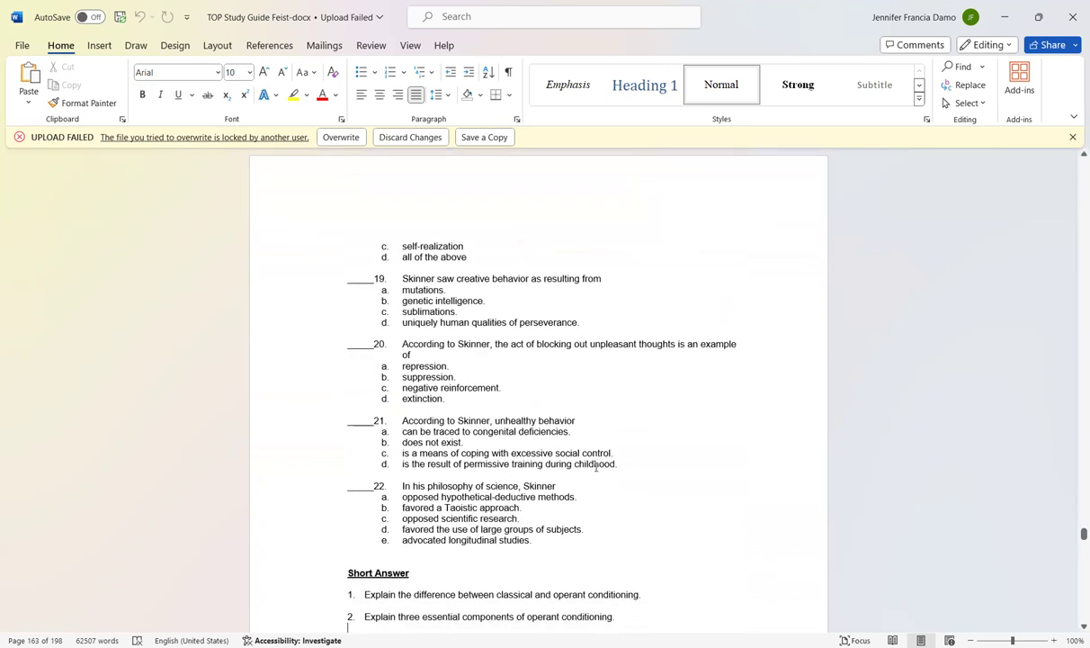
Scroll through all seven Short Answer questions up to the Answers page.
scroll("down", 3)
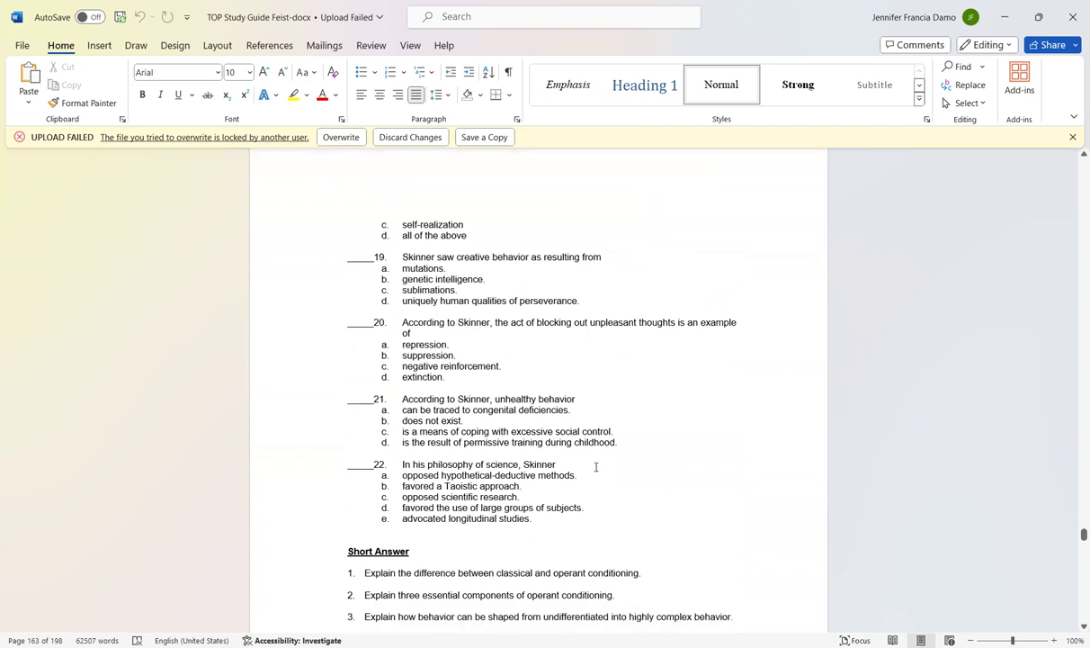
scroll("down", 3)
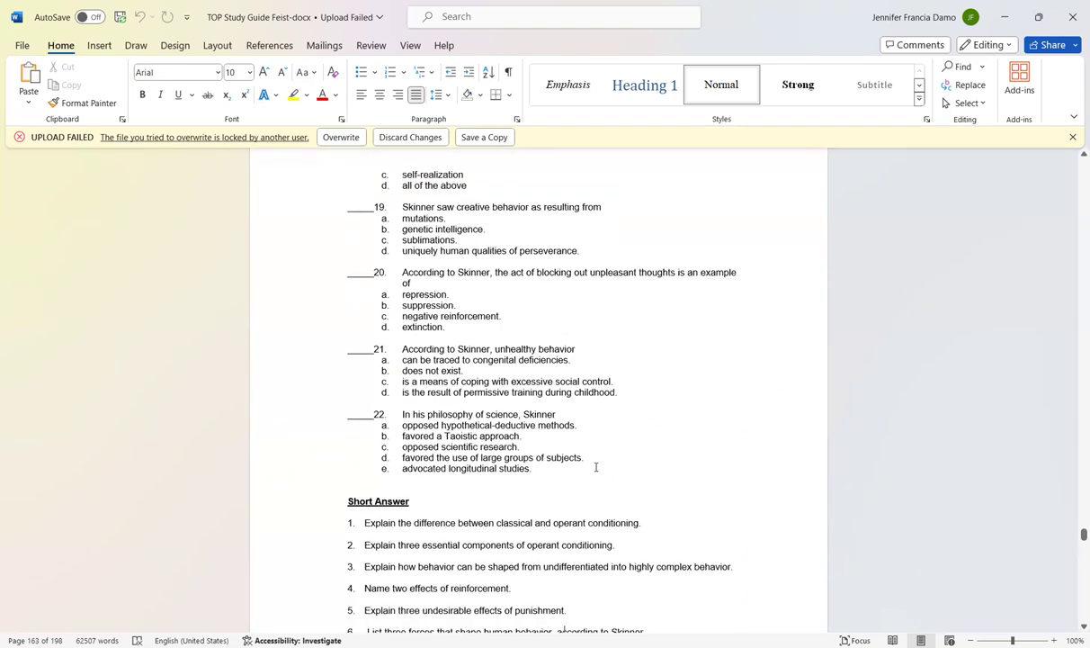
scroll("down", 3)
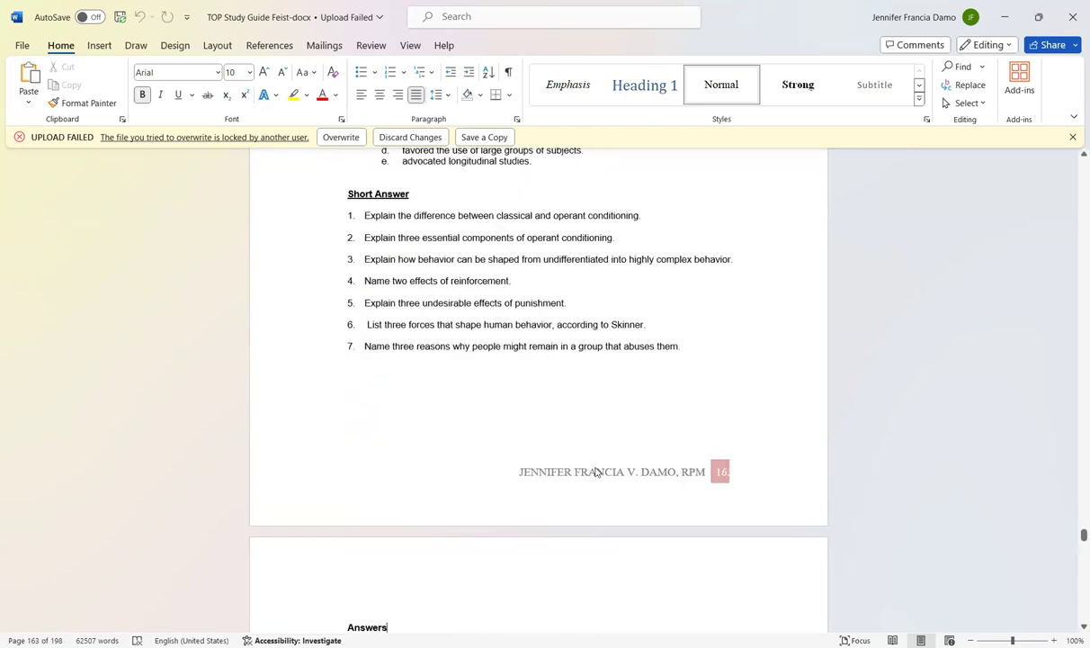
scroll("down", 3)
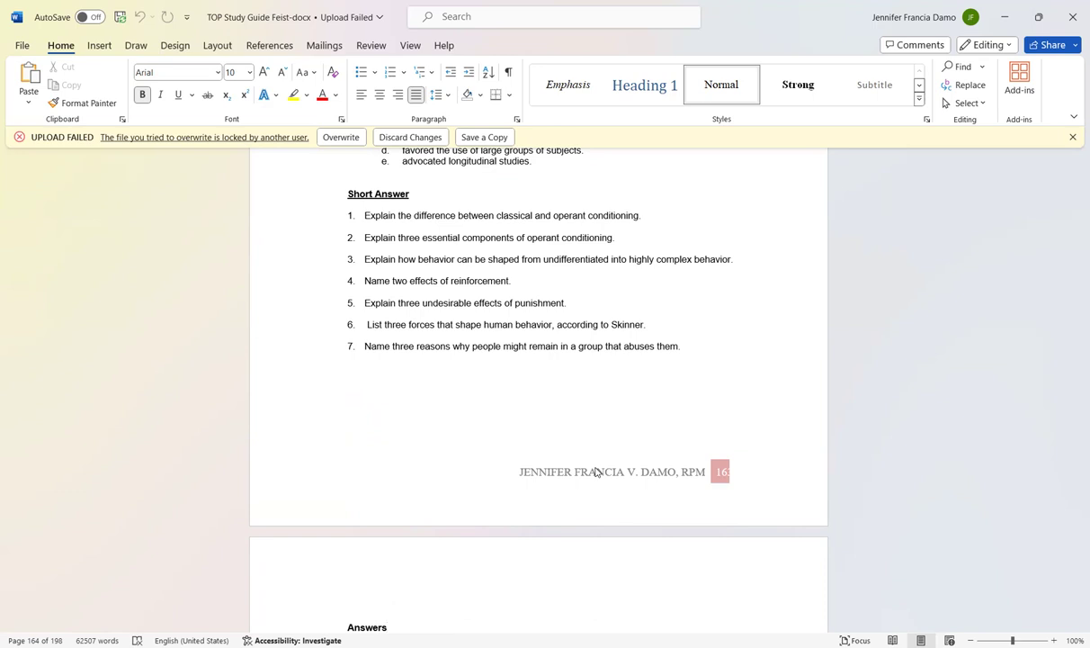
left_click(386, 626)
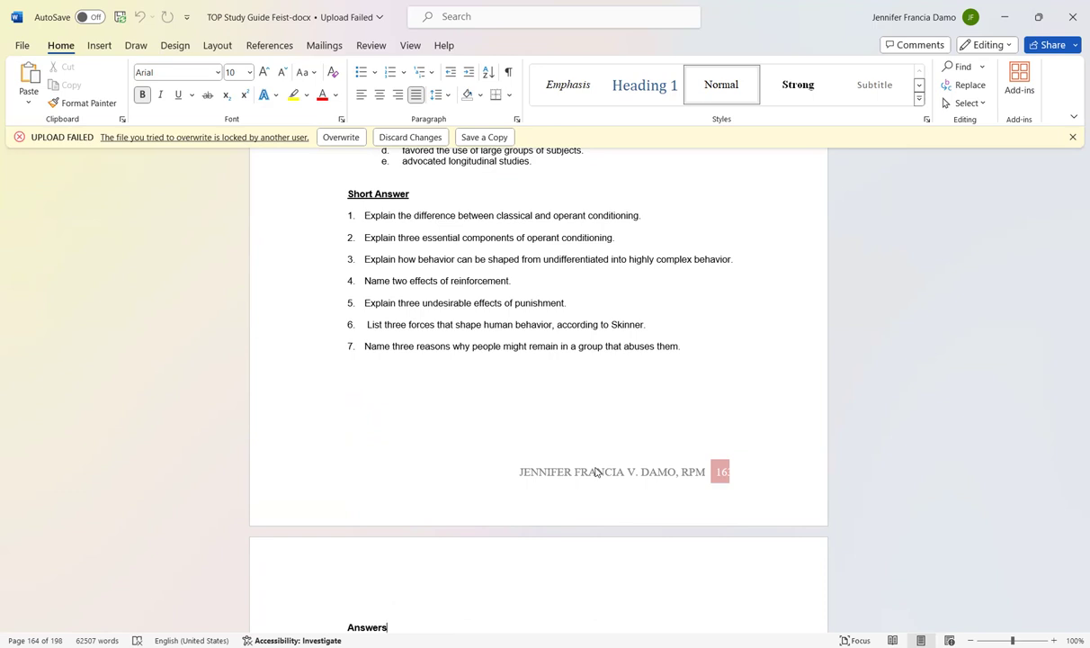